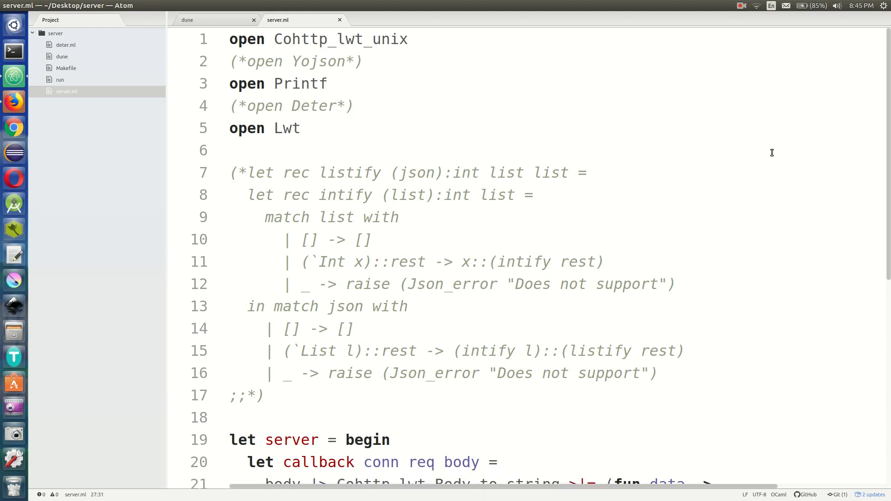
Switch to the dune file and highlight the executable stanza and its name, server
scroll(down, 3)
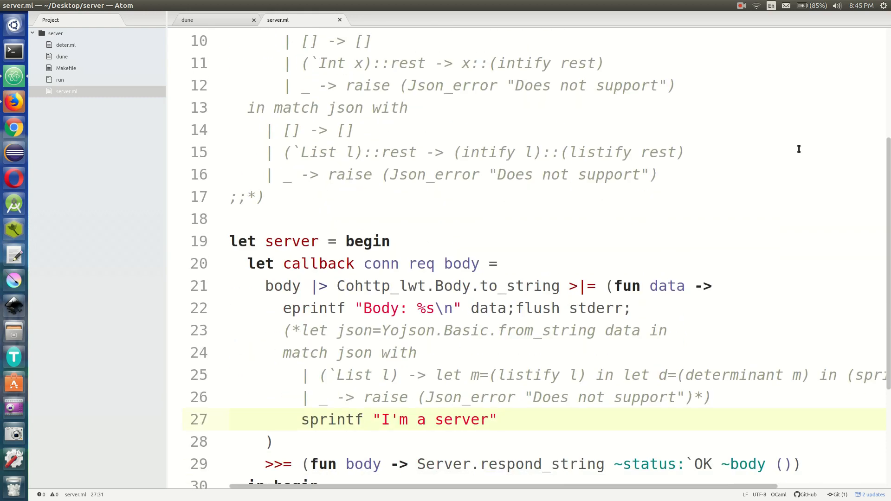
scroll(down, 3)
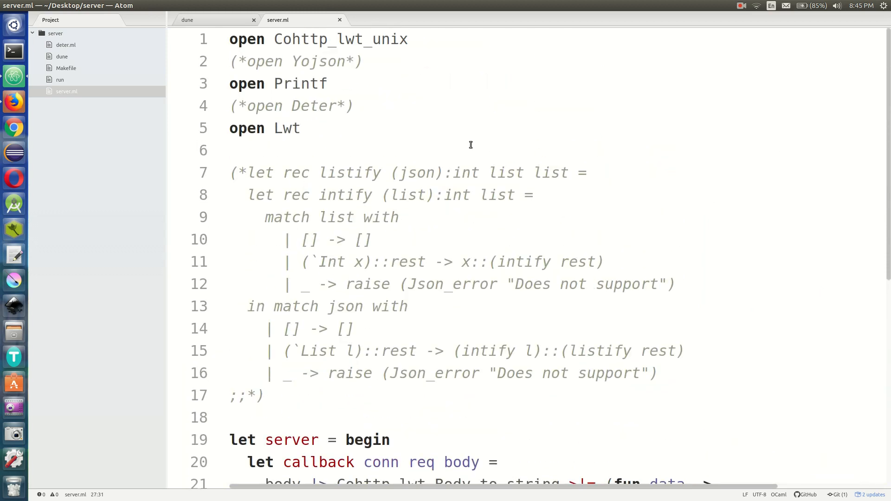
click(216, 20)
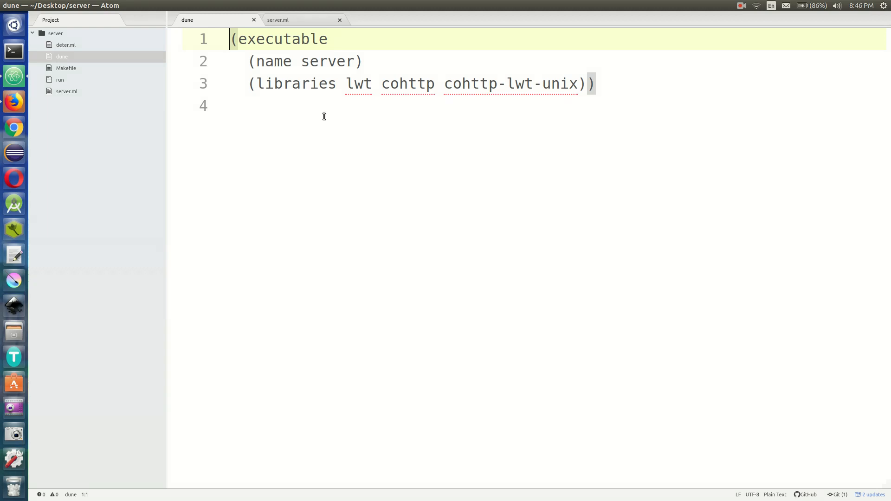
double_click(281, 39)
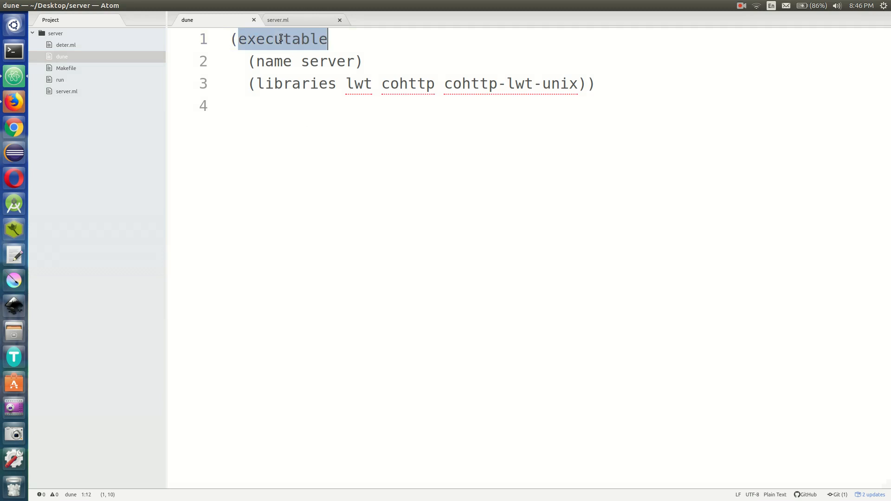
double_click(327, 62)
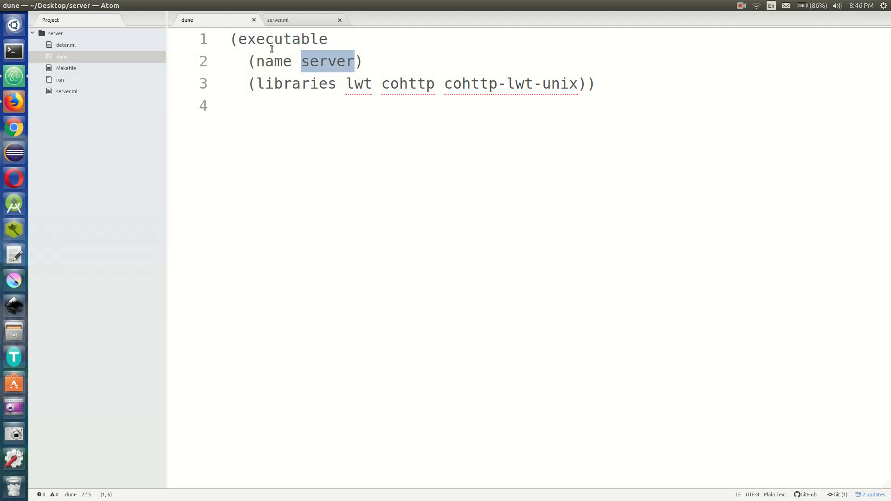
Glance at server.ml, return to dune, and select the three library names
click(304, 20)
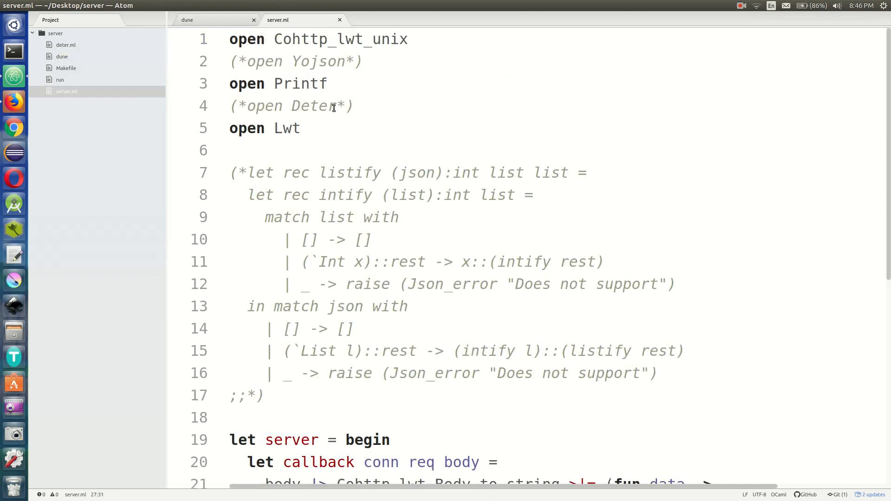
click(187, 20)
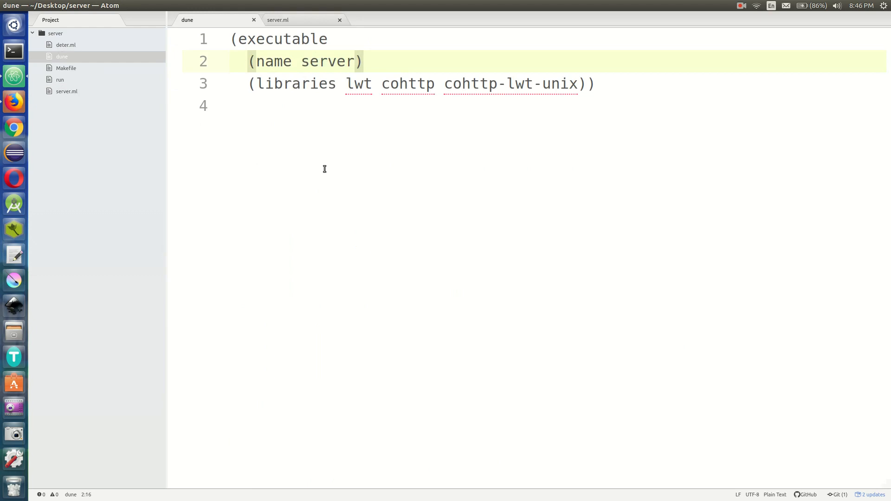
click(364, 62)
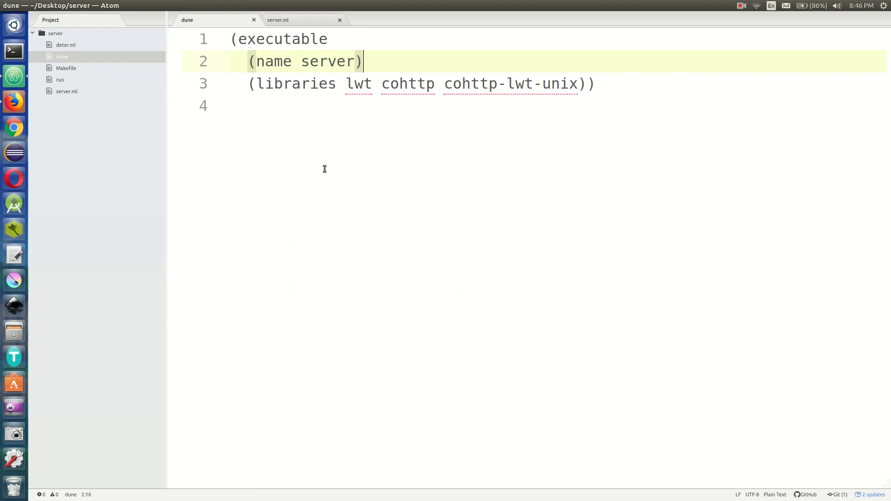
click(283, 84)
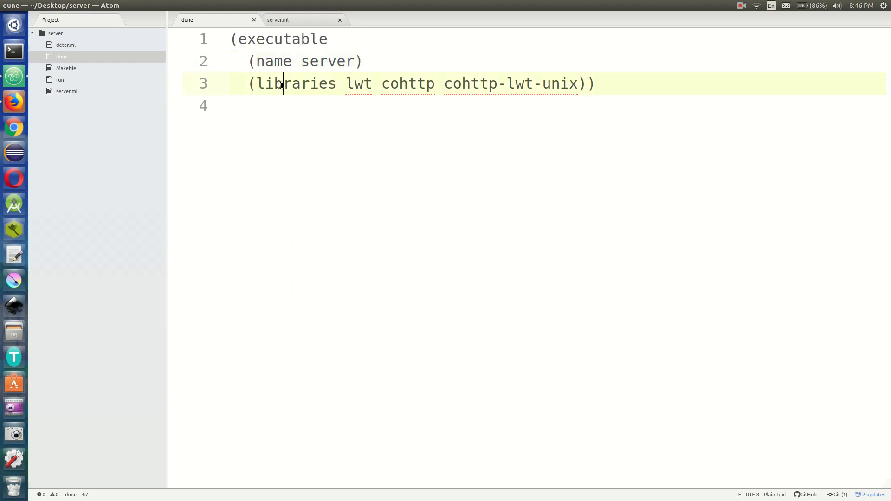
drag(346, 83, 527, 83)
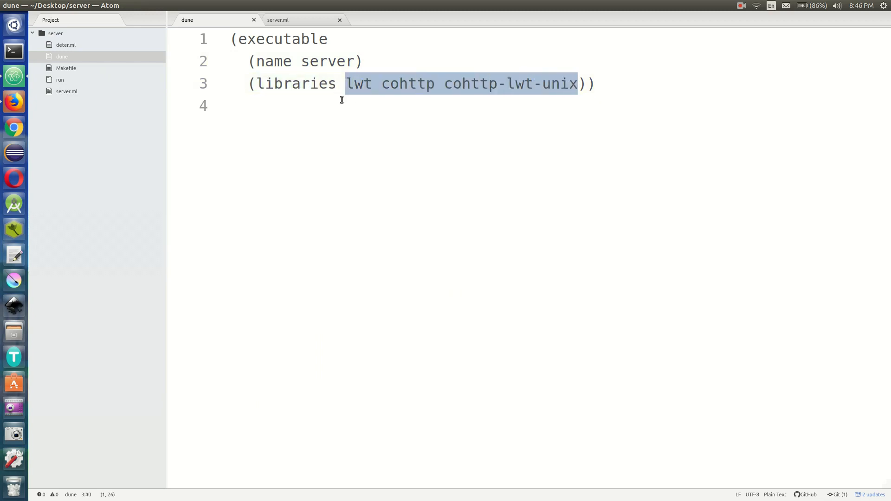
Move the commented Yojson match block above 'let server' and add a blank line after it
click(279, 20)
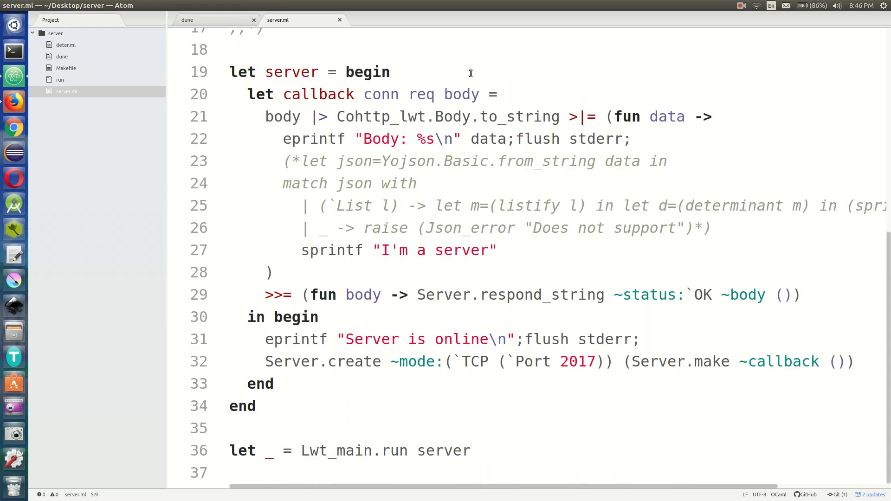
drag(284, 161, 372, 228)
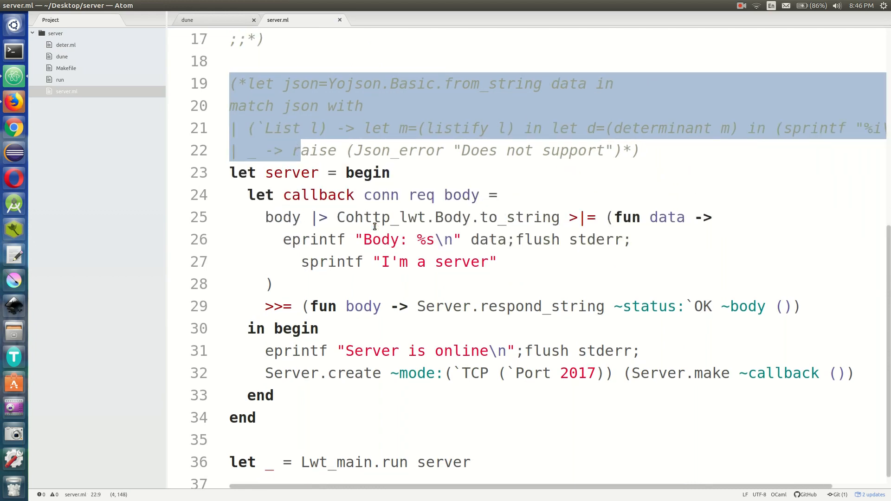
click(301, 240)
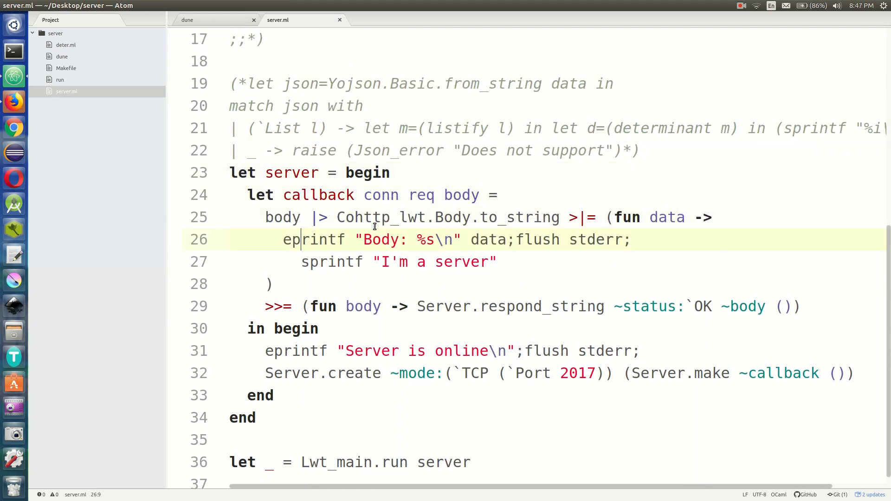
click(641, 150)
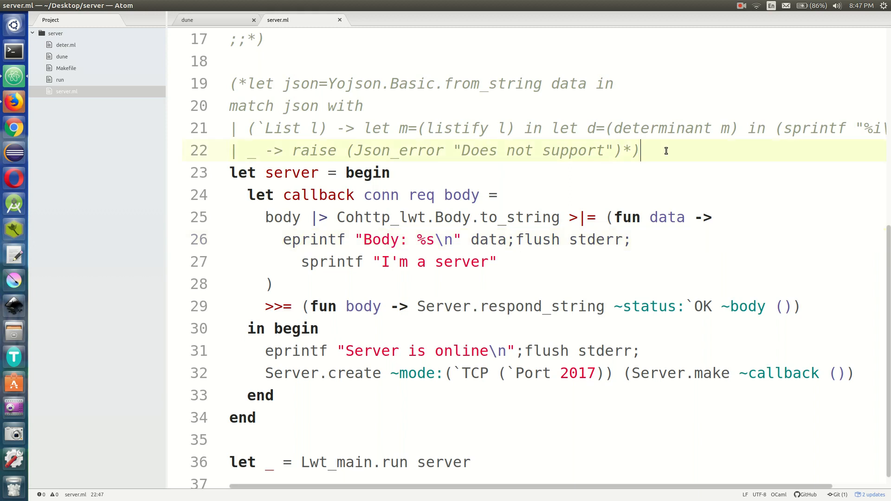
key(enter)
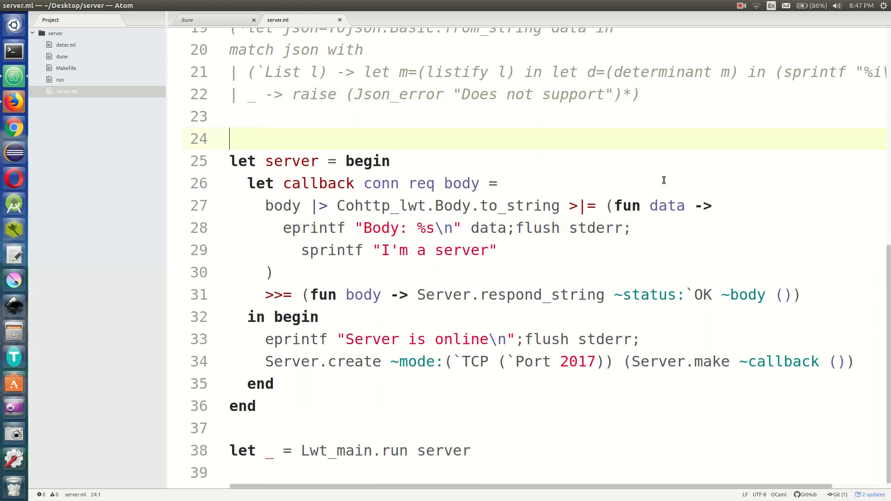
double_click(291, 161)
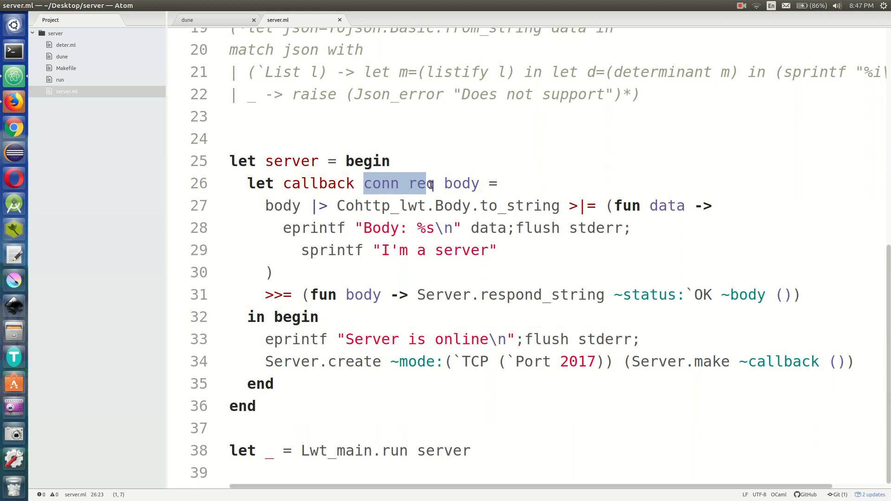
drag(432, 183, 478, 183)
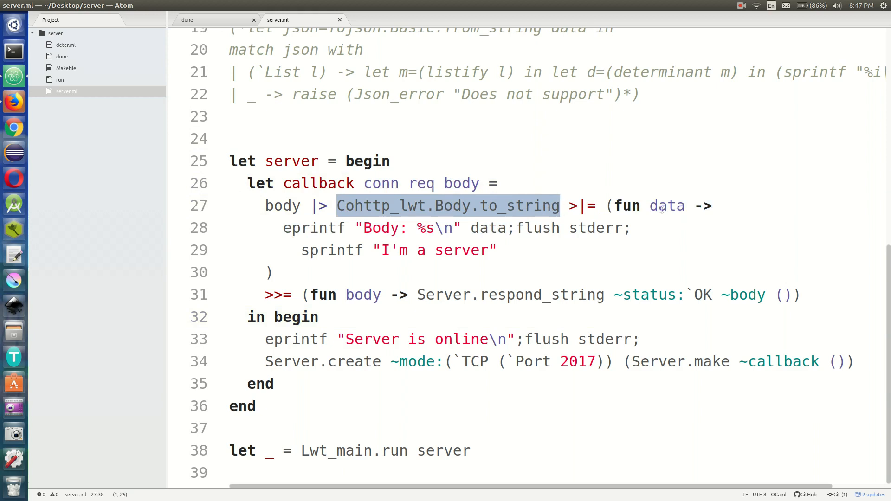
double_click(666, 206)
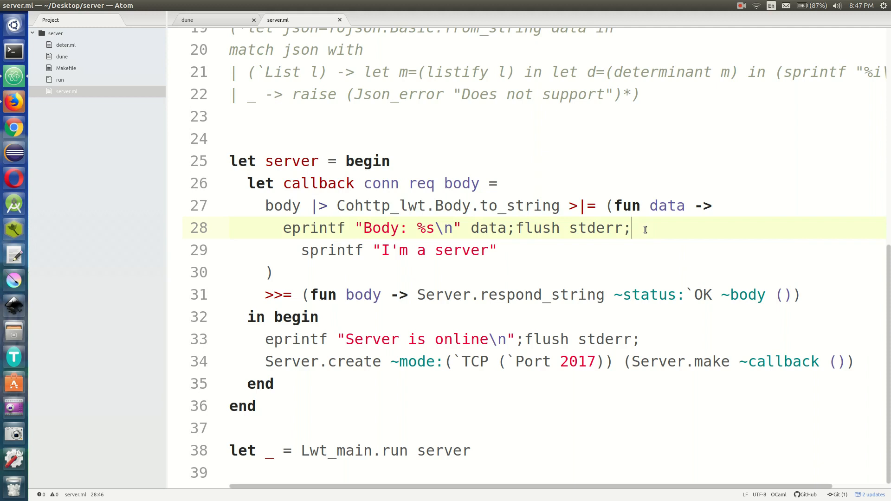
key(ctrl+c)
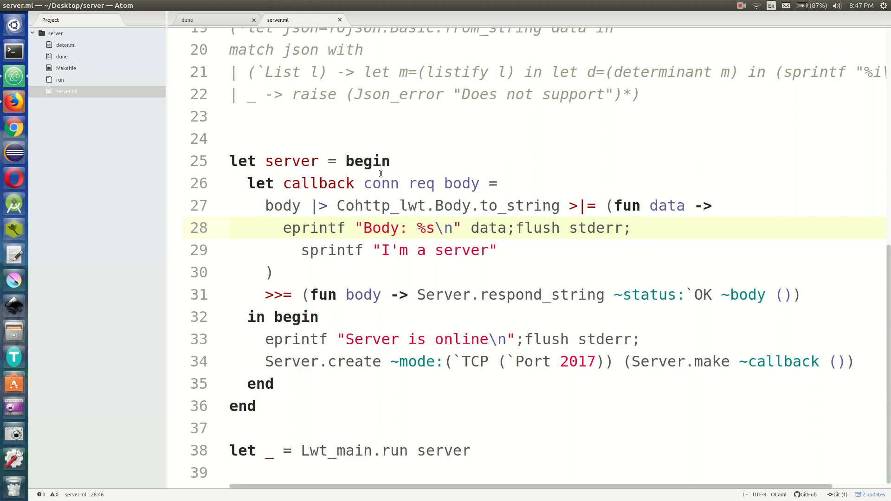
drag(365, 183, 480, 183)
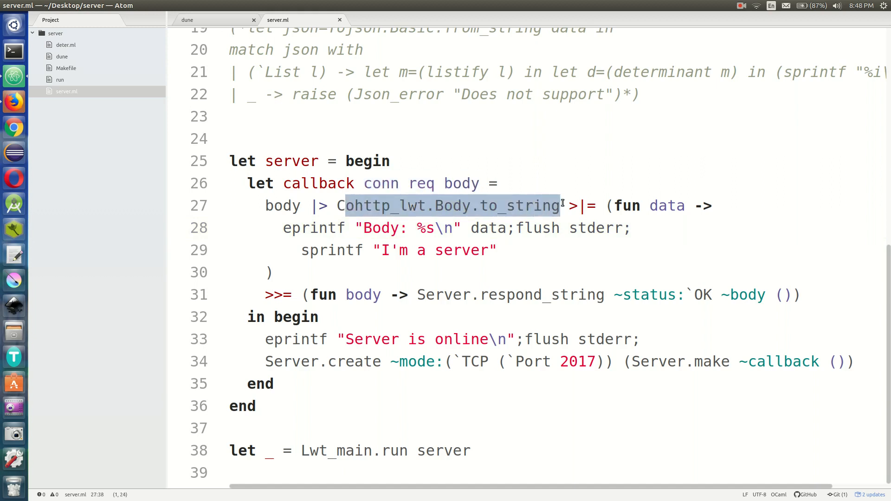
click(563, 206)
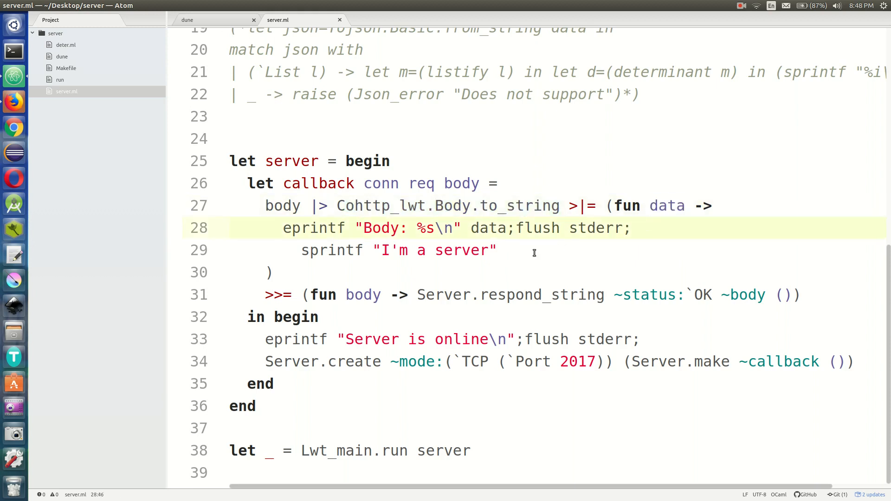
Re-indent the "I'm a server" sprintf line to line up with the eprintf body-logging line
double_click(283, 206)
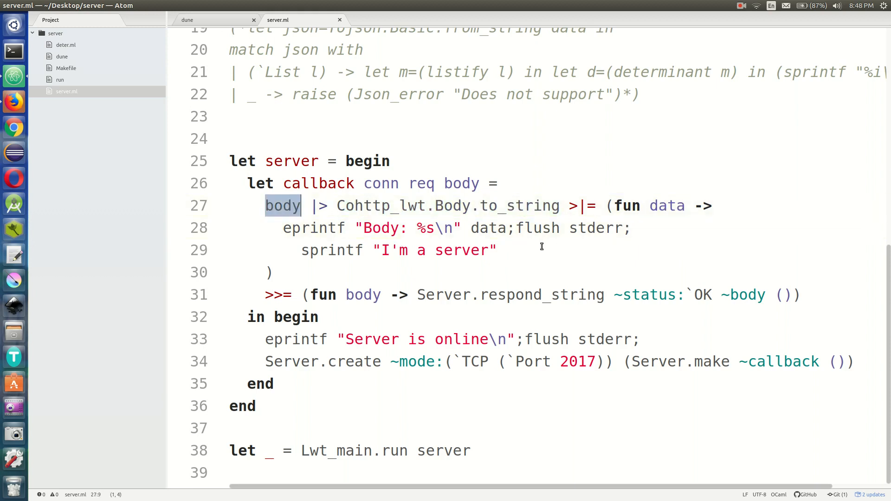
click(488, 250)
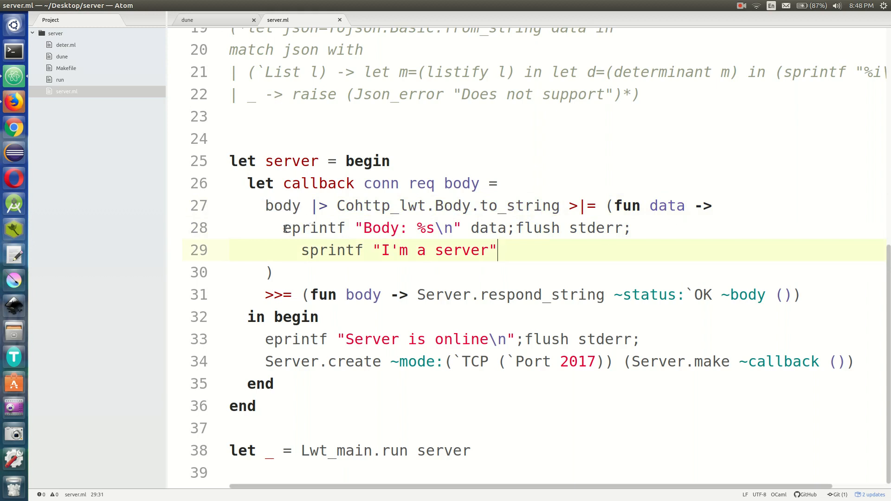
double_click(312, 228)
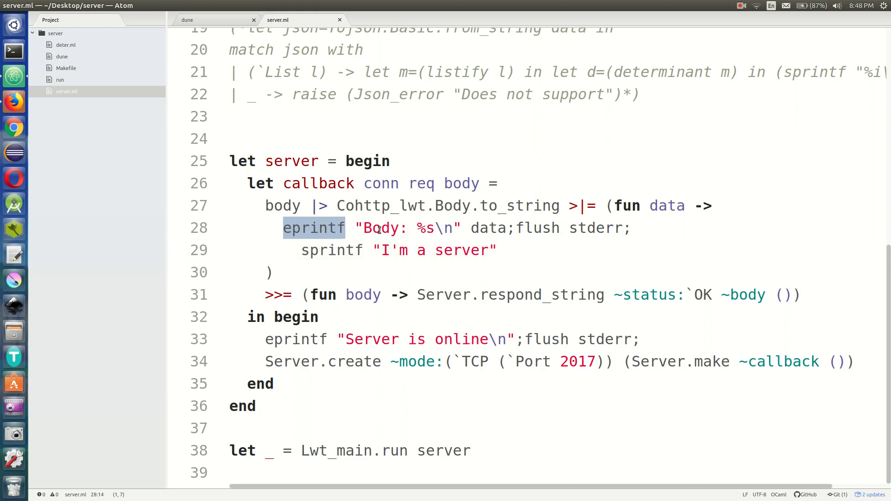
double_click(380, 228)
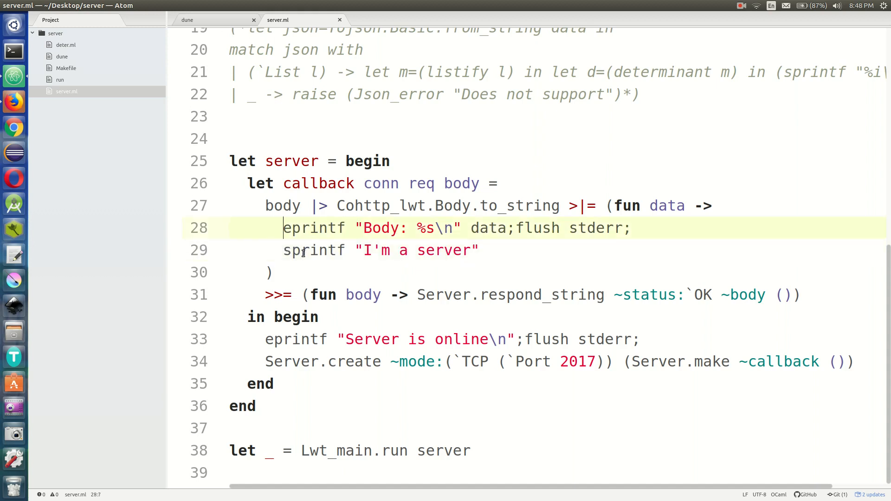
double_click(314, 228)
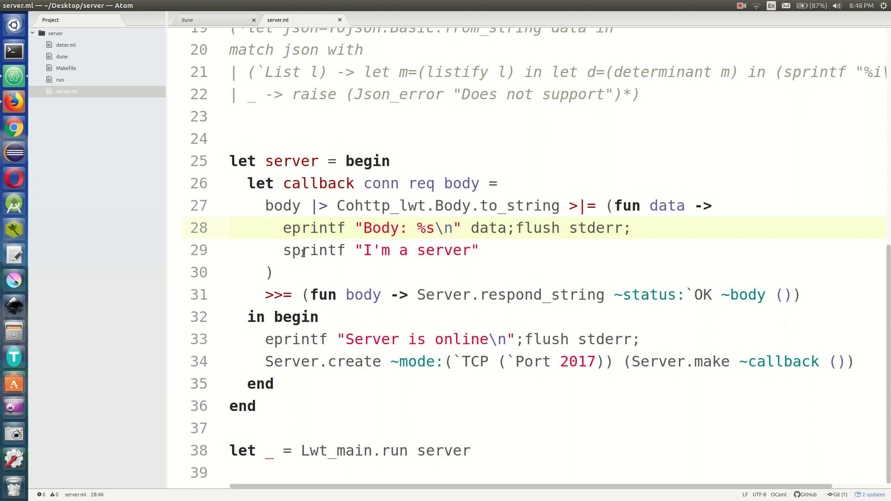
drag(283, 251, 479, 250)
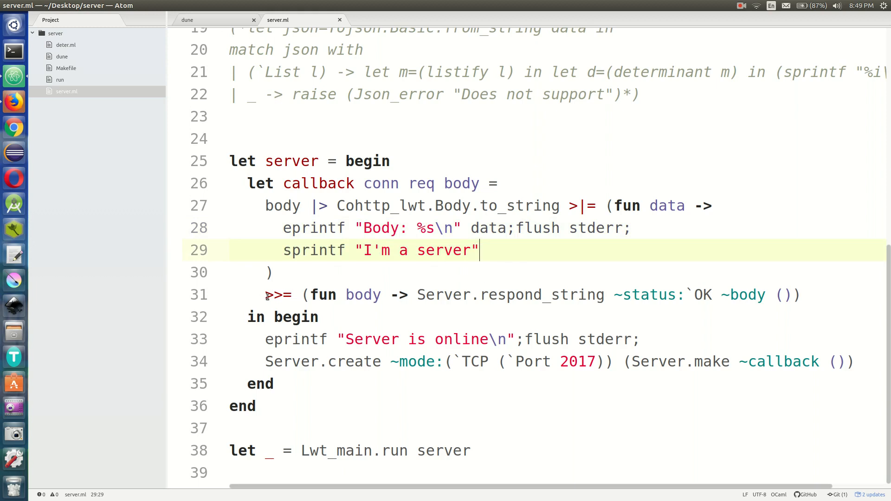
drag(264, 295, 567, 295)
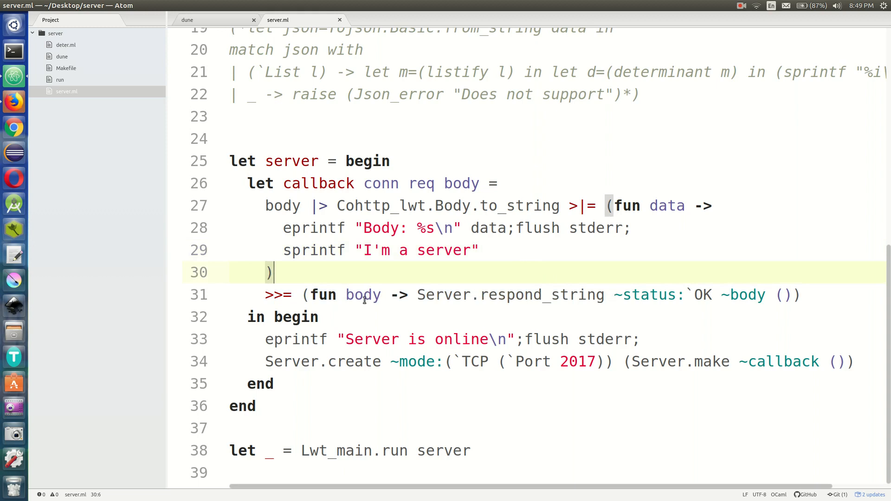
drag(311, 295, 799, 294)
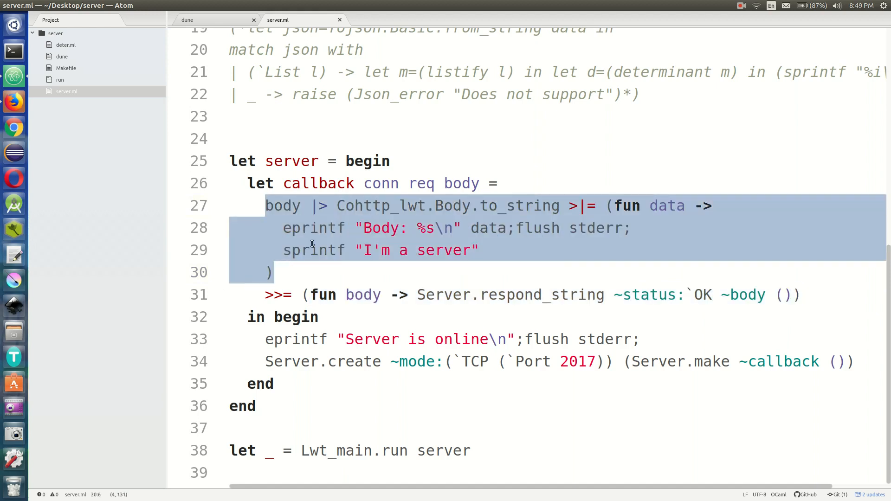
double_click(313, 251)
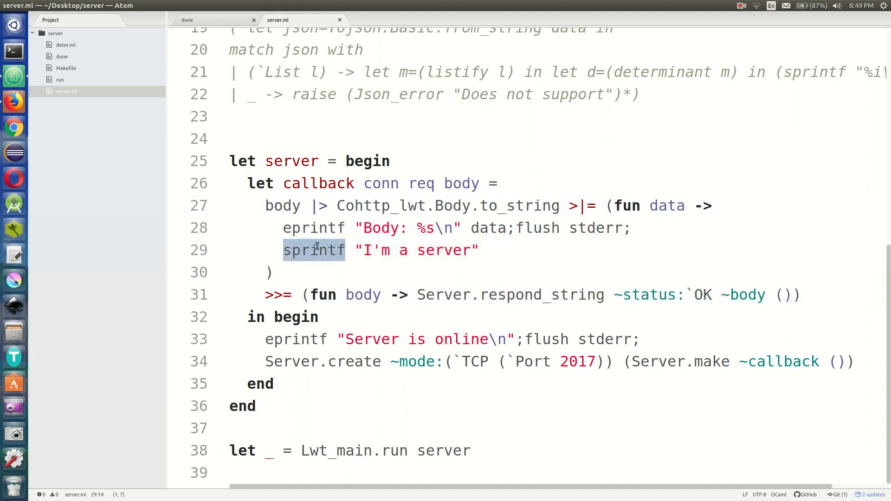
double_click(363, 295)
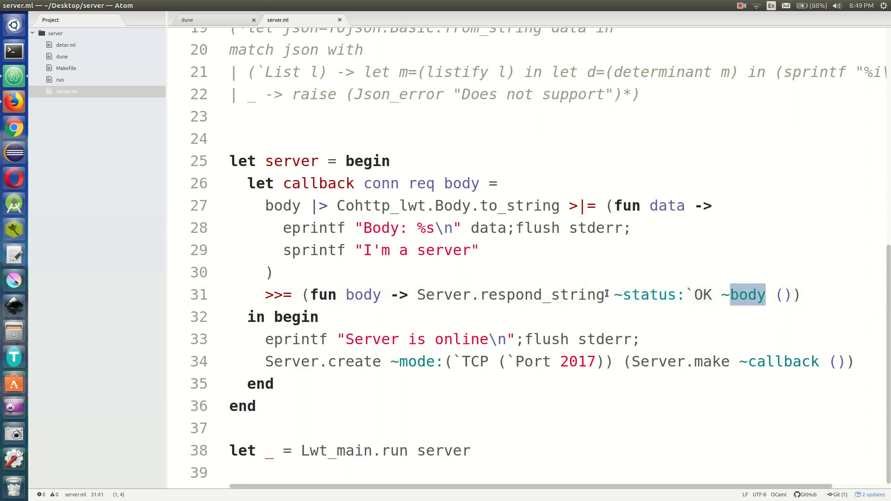
double_click(512, 296)
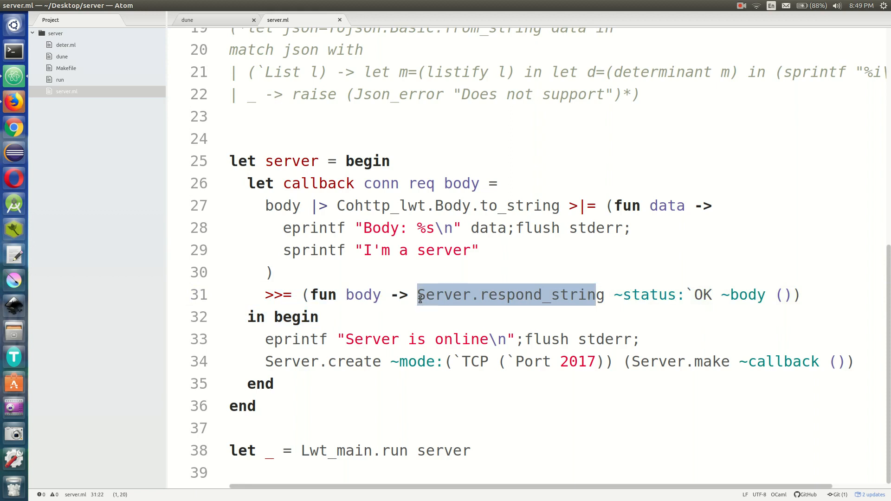
click(418, 294)
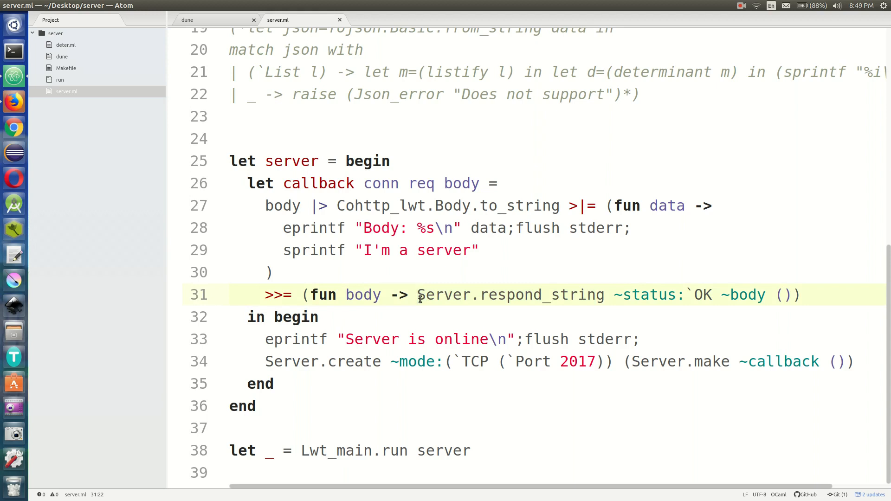
double_click(438, 250)
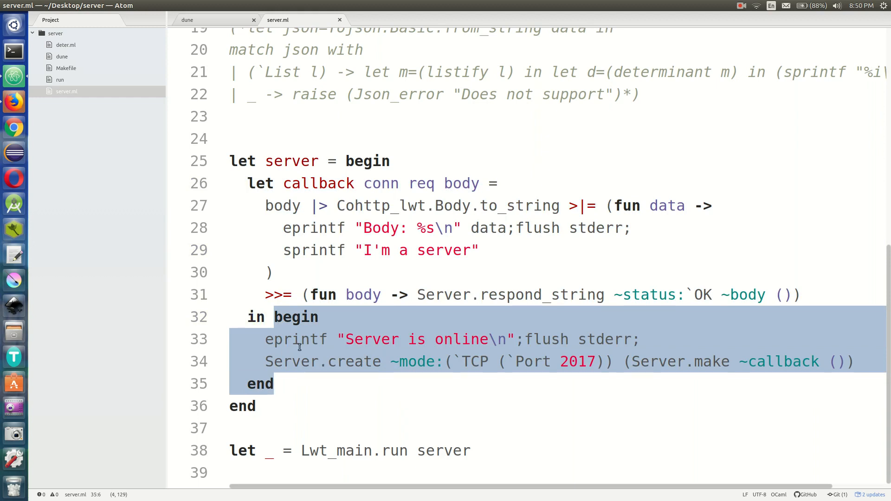
double_click(296, 339)
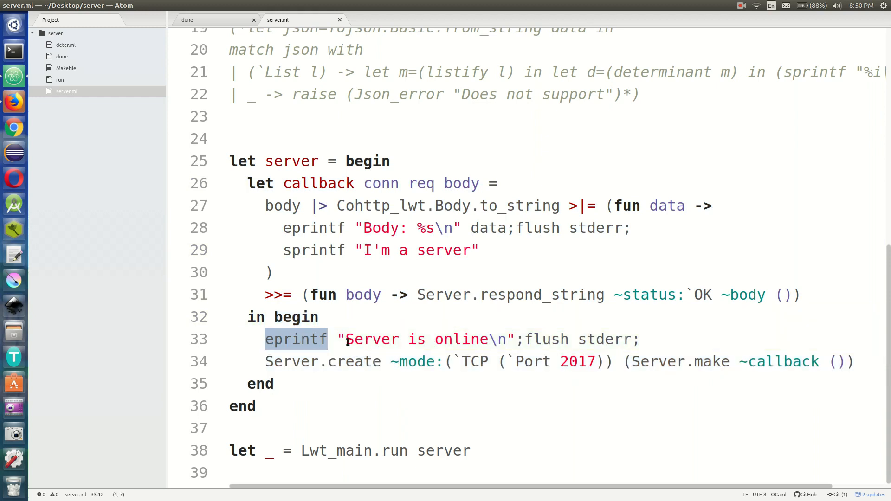
drag(345, 339, 489, 339)
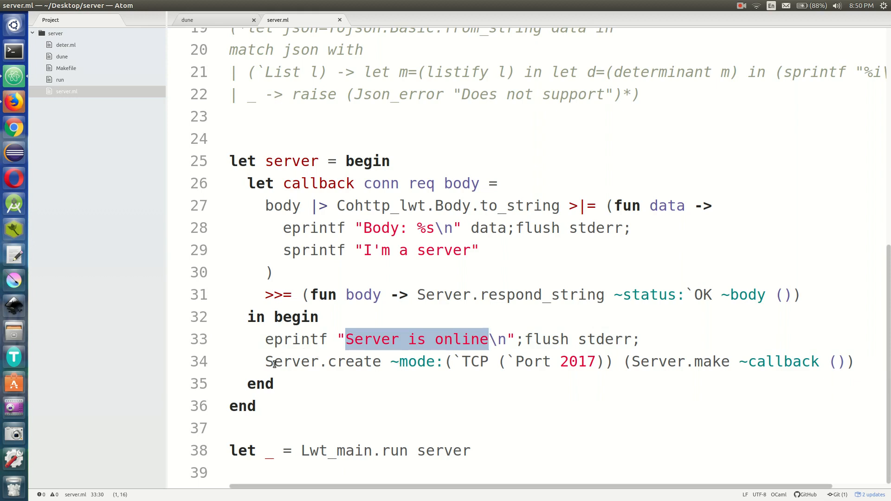
double_click(476, 362)
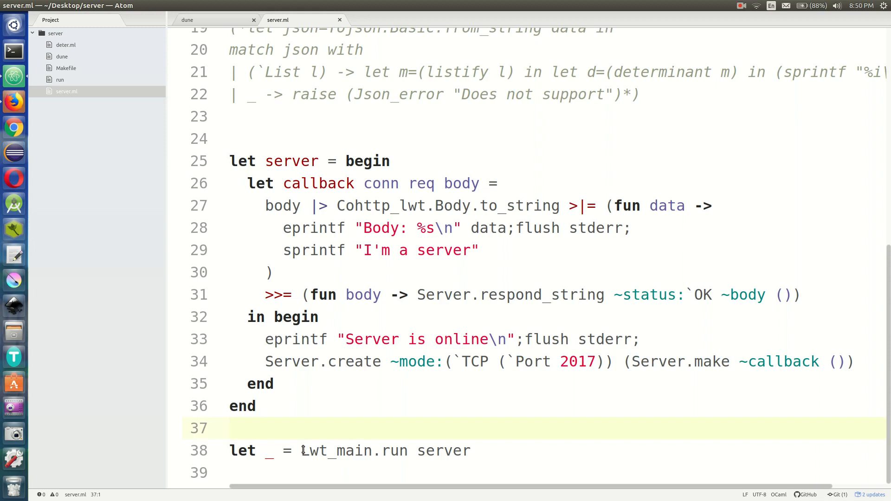
drag(303, 450, 469, 451)
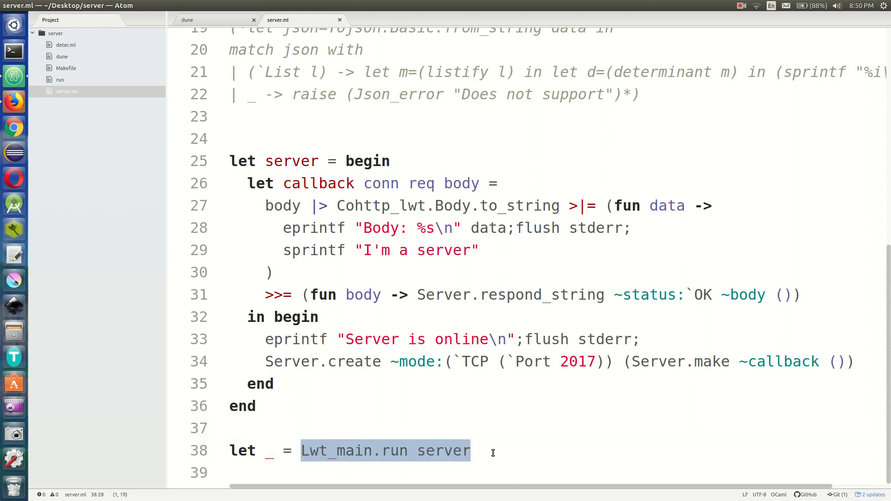
click(493, 451)
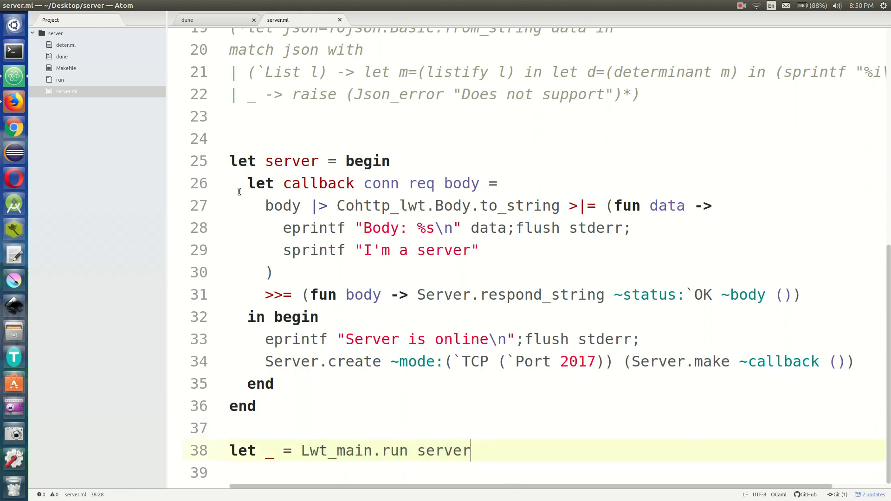
double_click(292, 161)
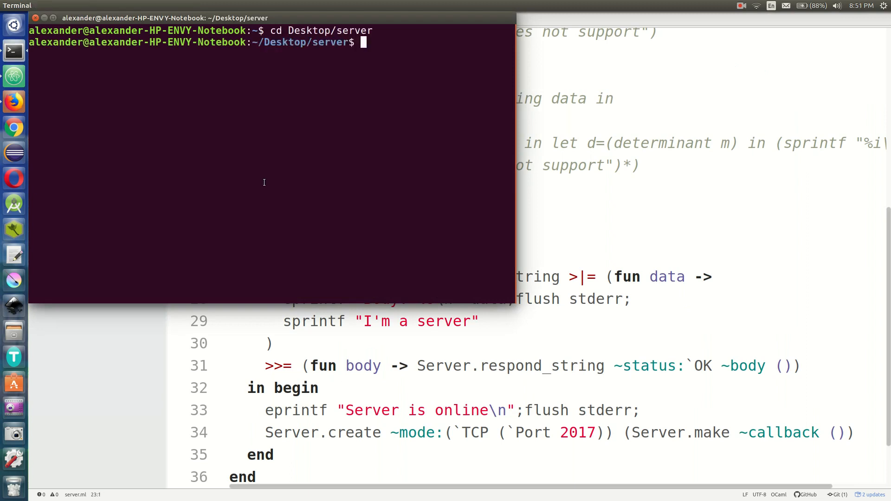
Type 'dune build server.exe' at the terminal prompt without running it
text(dune b)
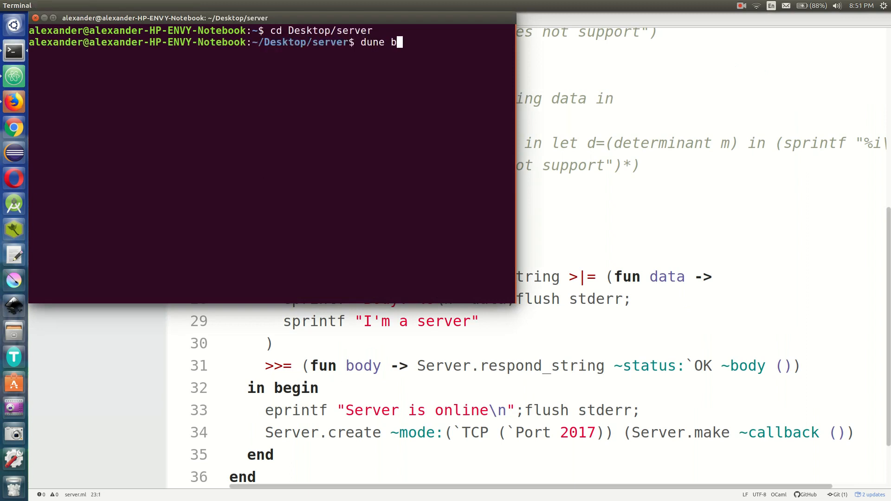
text(uild server.)
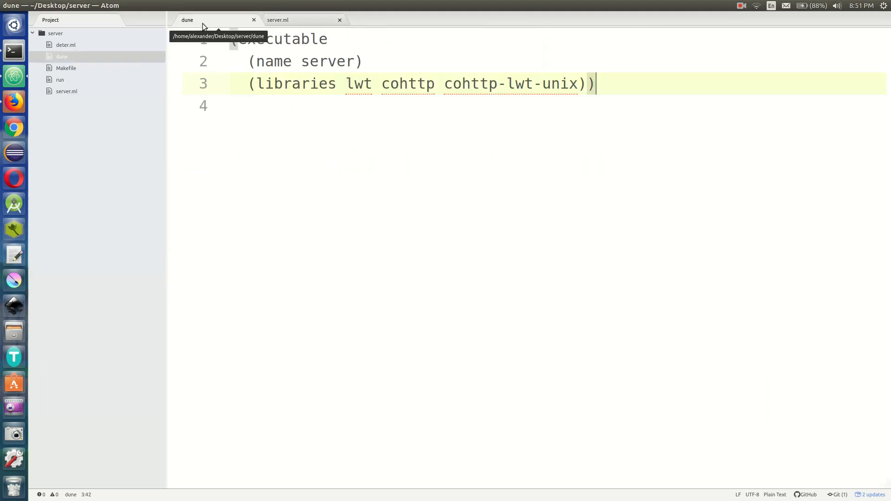
mouse_move(275, 34)
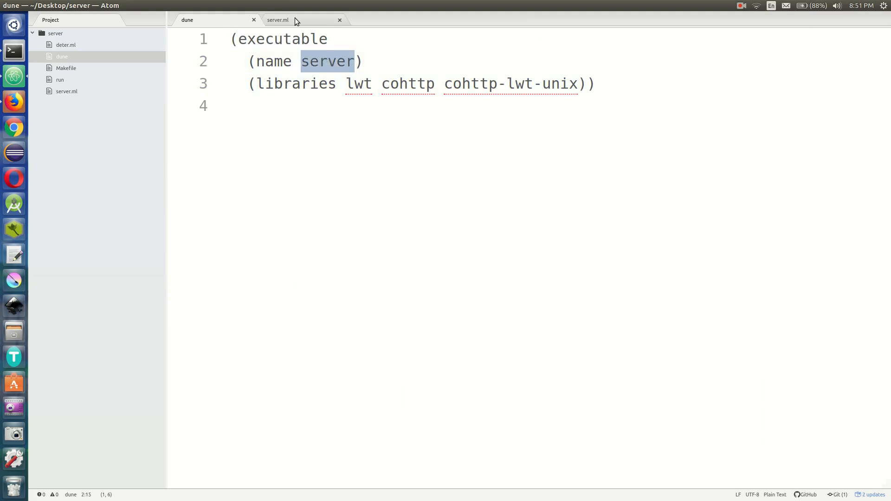
click(13, 50)
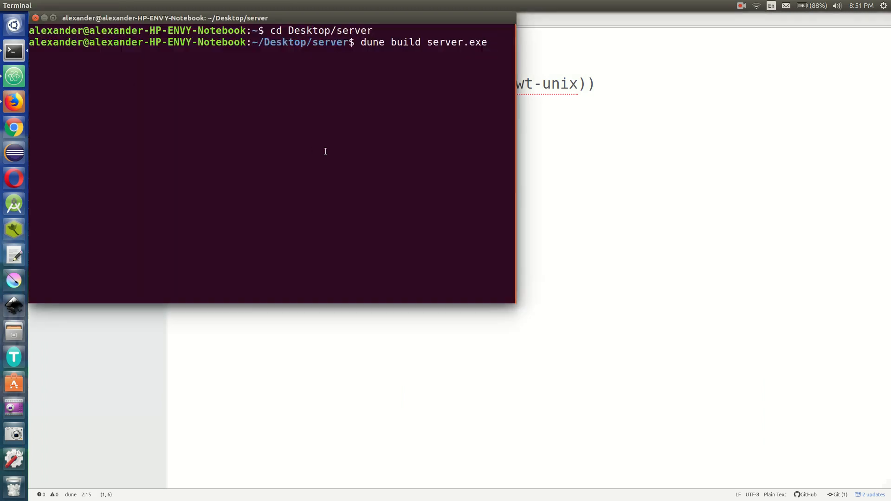
Run the default build, then rebuild server.exe with '--profile release' to bypass fatal warnings
key(Return)
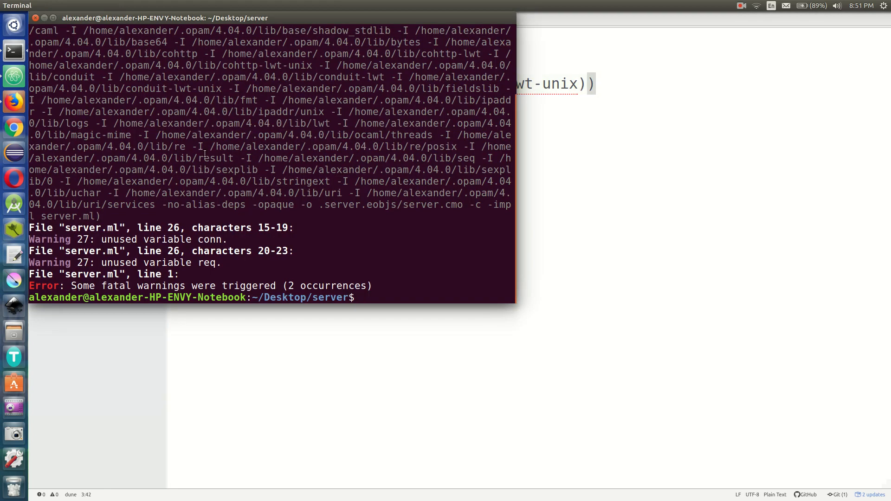
text(dune build server.exe --profi)
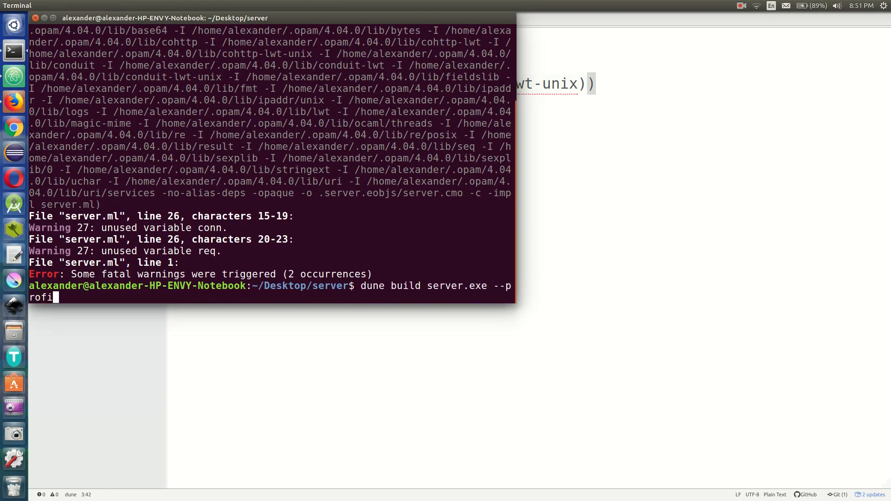
text(le)
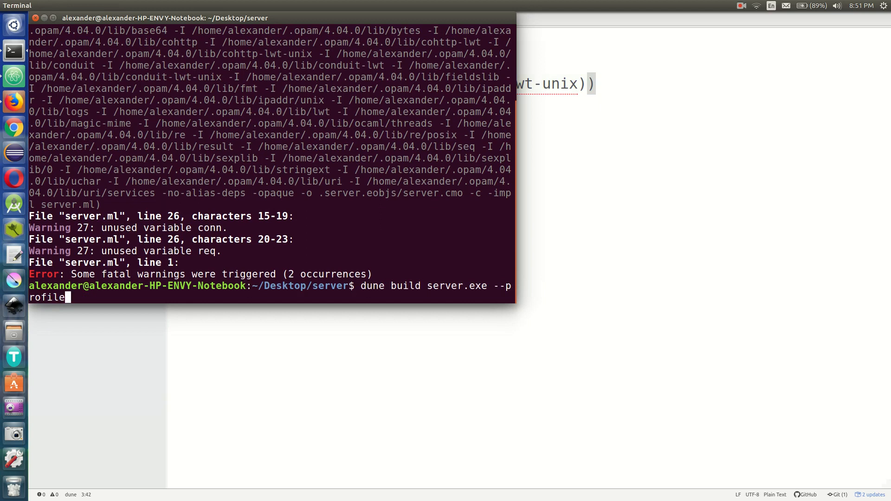
key(Return)
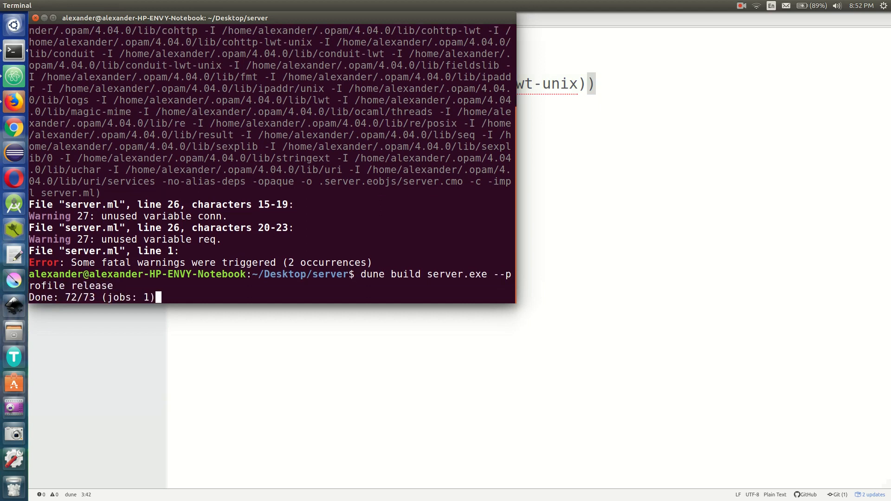
key(Return)
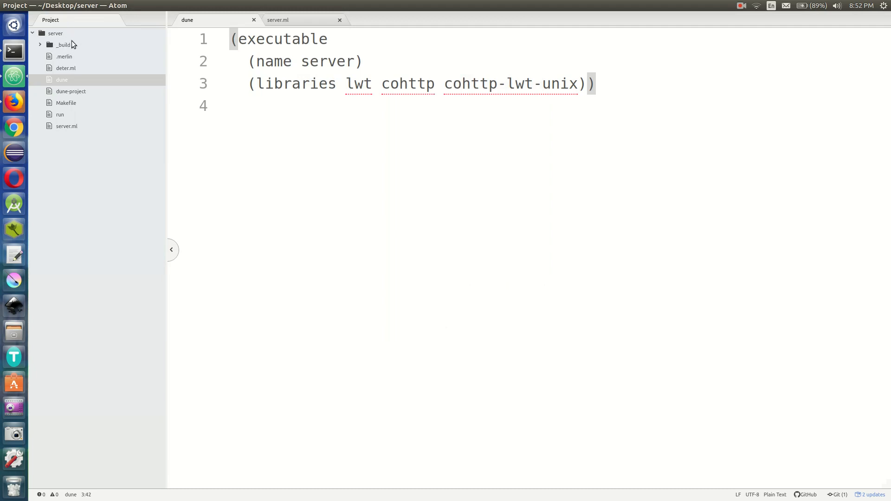
Expand _build and default in the Project tree to find server.exe, then return to Terminal
click(57, 45)
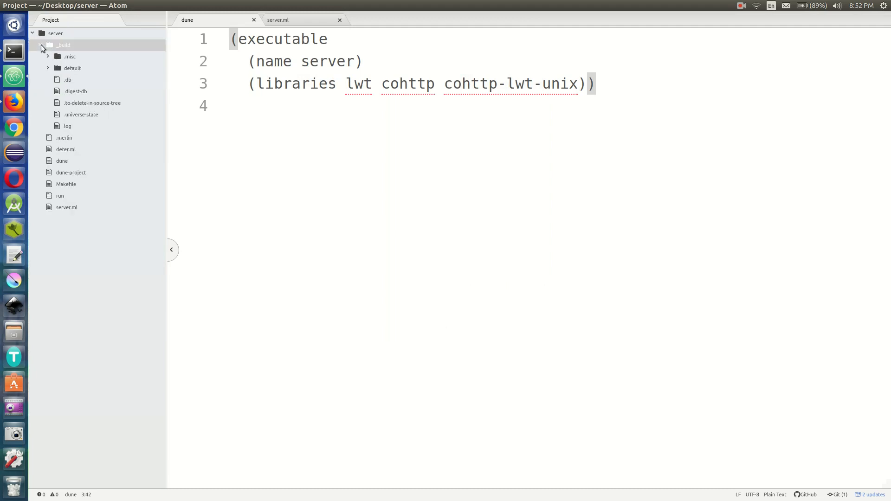
click(62, 45)
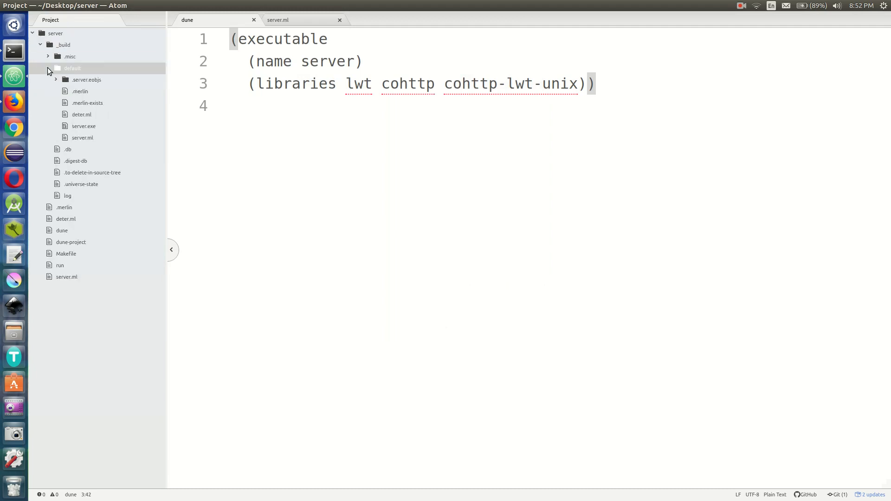
mouse_move(13, 51)
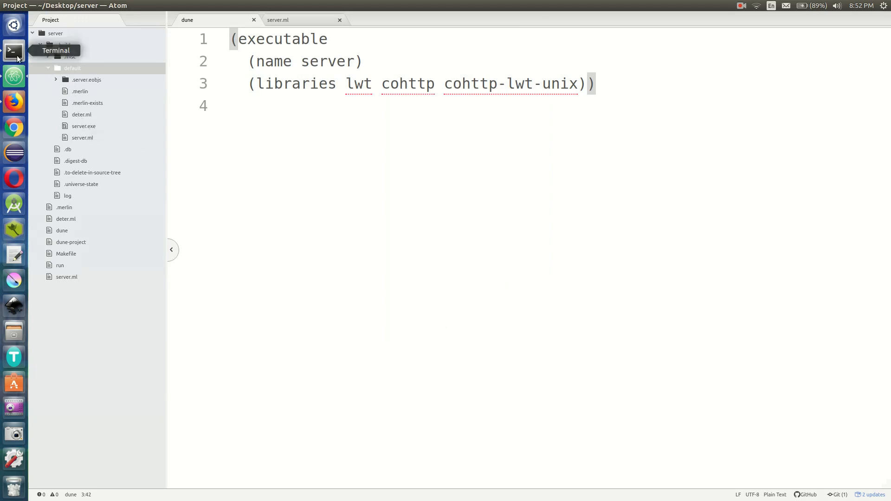
click(13, 51)
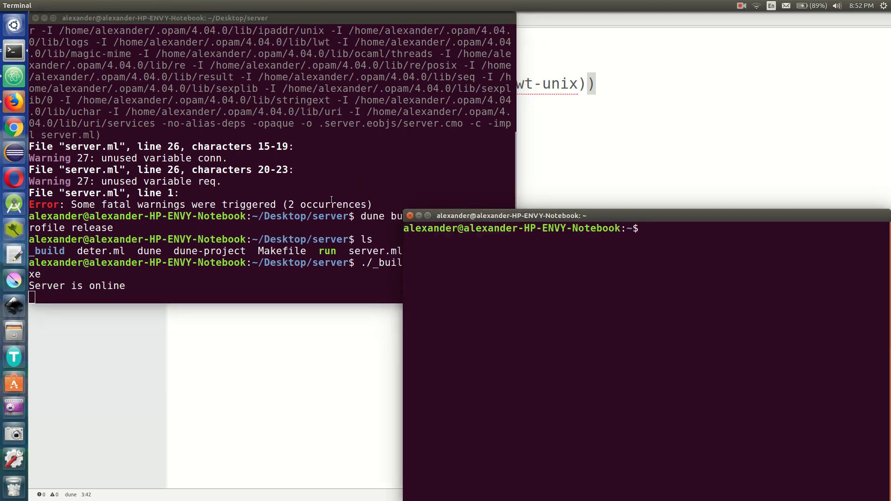
Send curl 127.0.0.1:2017 with --data "Hey there" to the running server
text(curl)
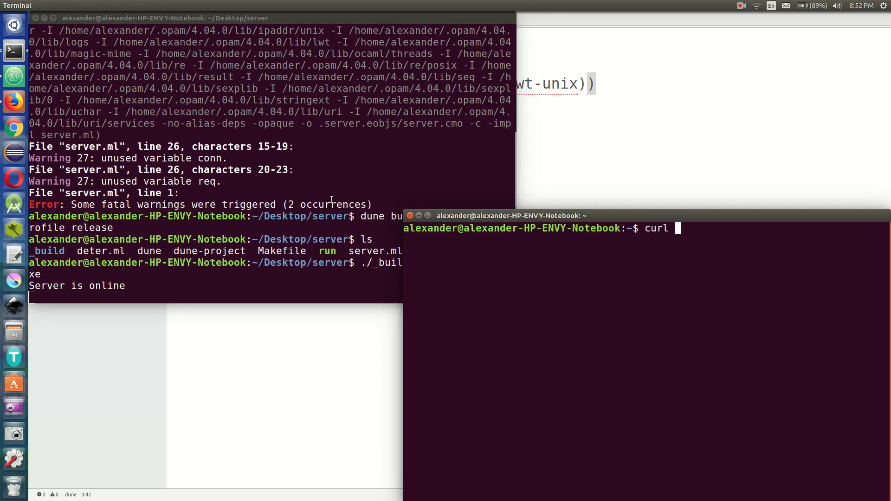
text(127.0.)
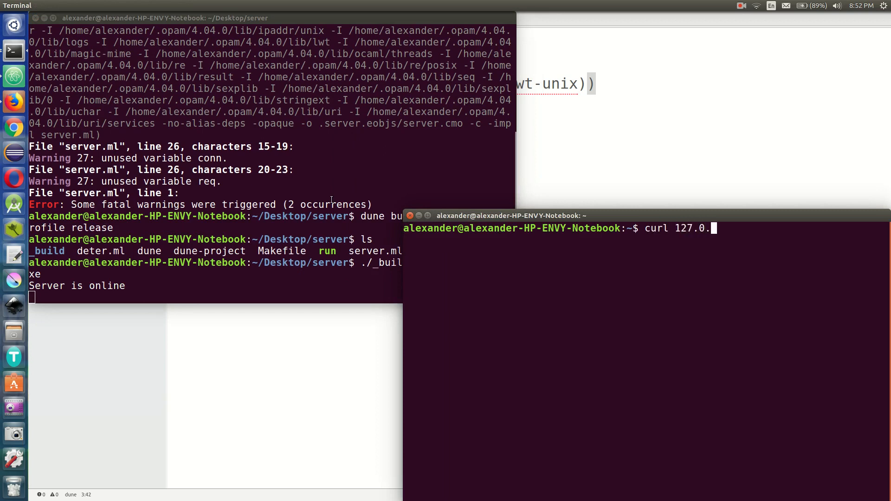
text(0.0.1:2017)
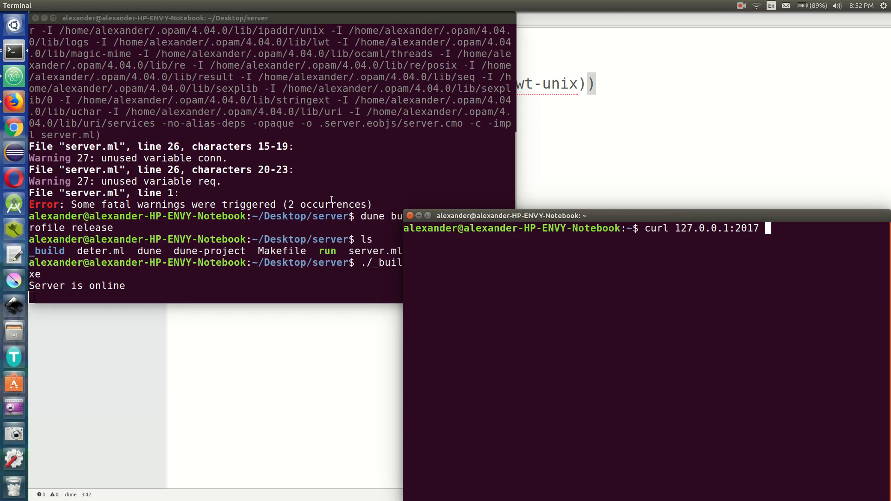
text(--data ")
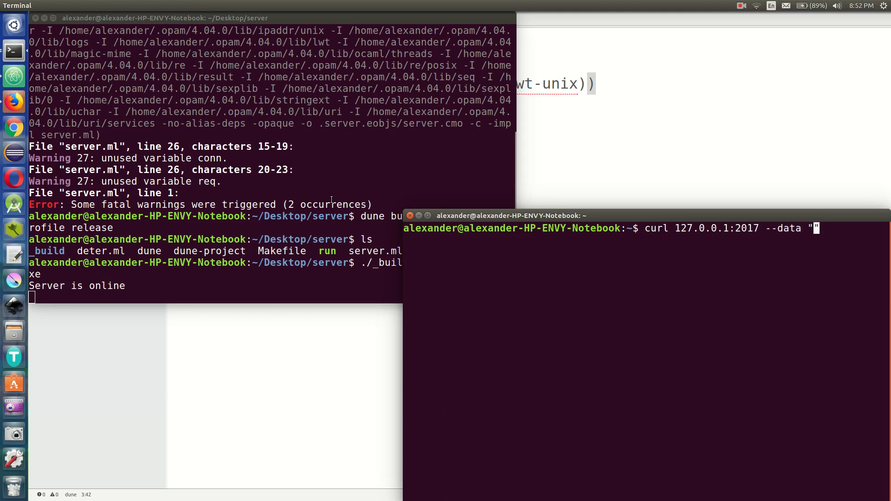
text(Hey there)
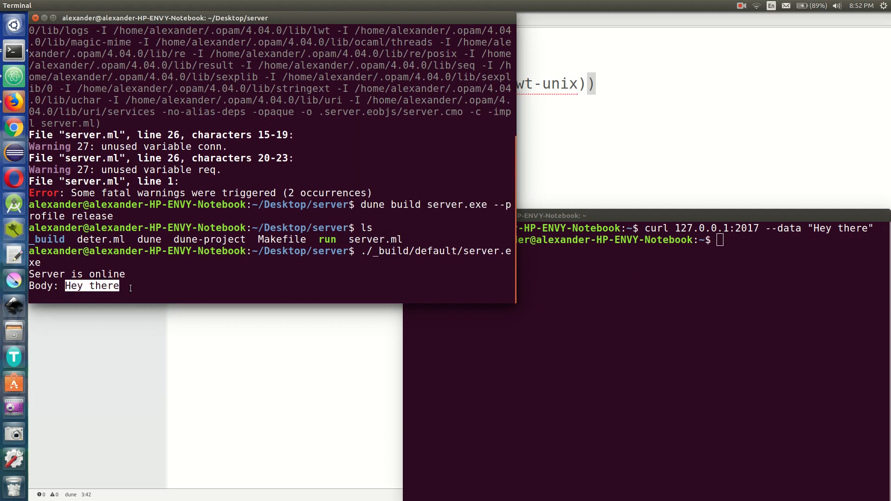
click(511, 216)
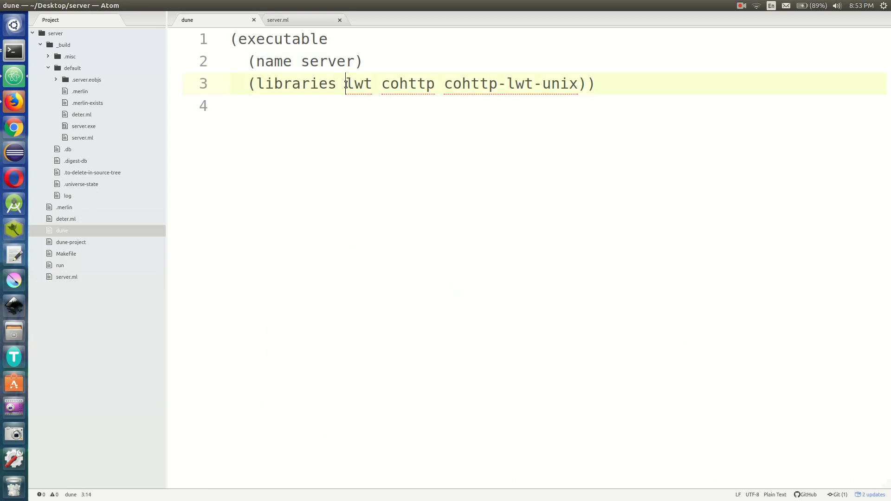
Add yojson to the dune libraries and scroll server.ml down to the callback
text(yojson)
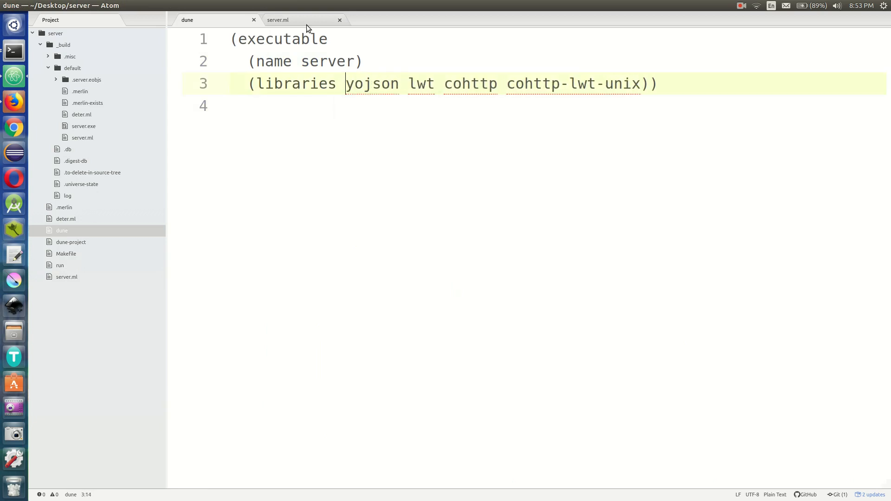
click(278, 20)
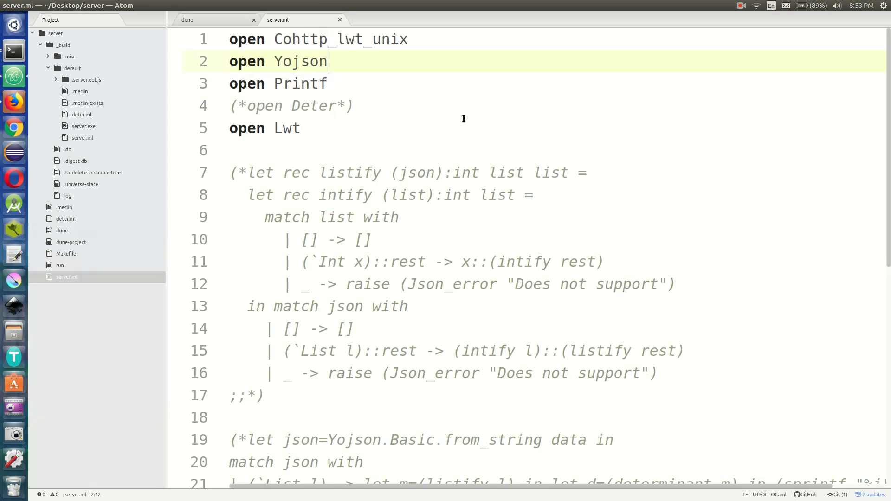
scroll(down, 3)
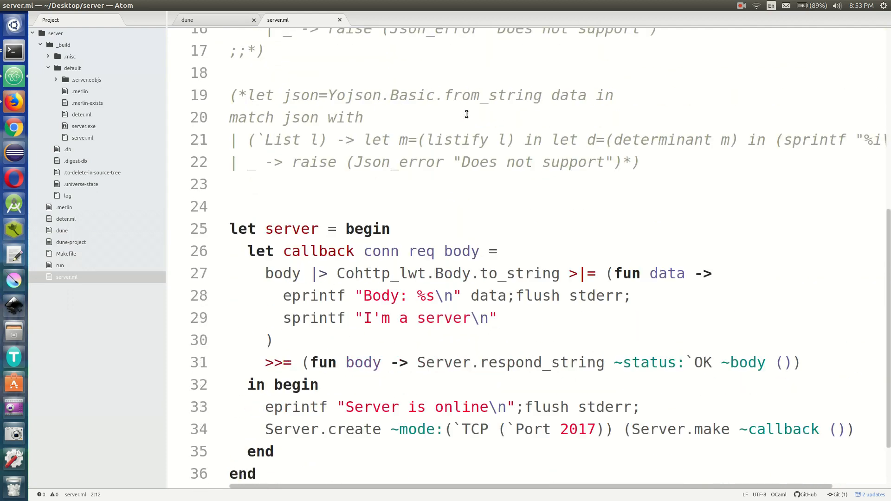
scroll(down, 3)
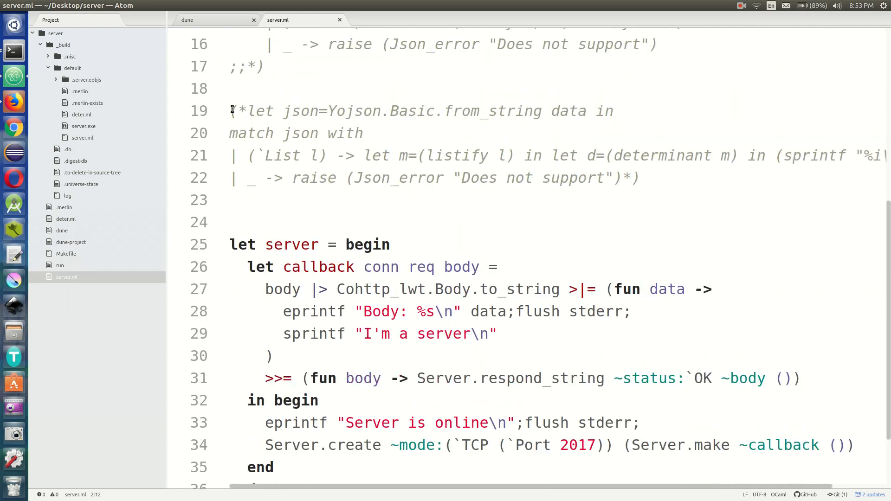
scroll(down, 3)
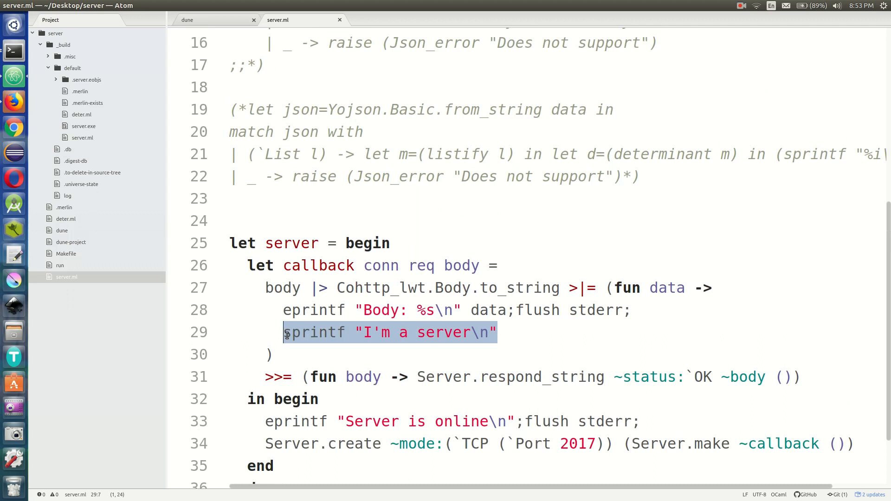
Type 'let json=Yojson.Basic.from_string' in place of the sprintf reply line
text(let json)
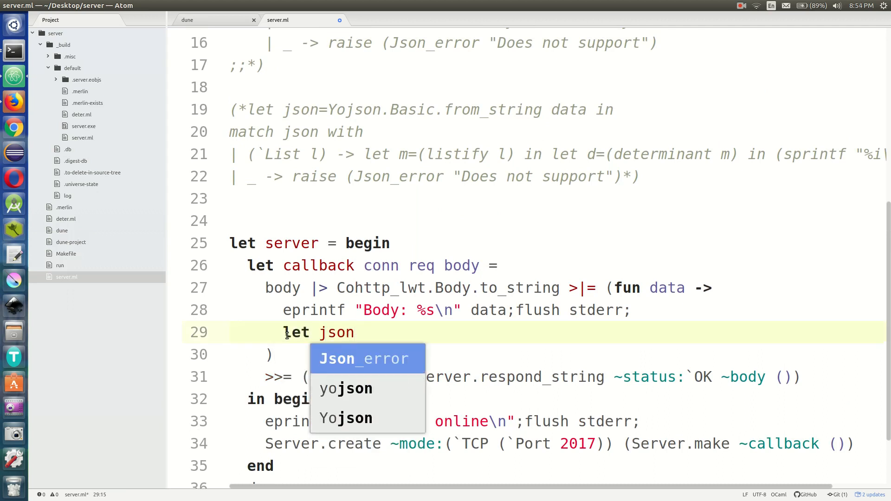
text(=Yojson)
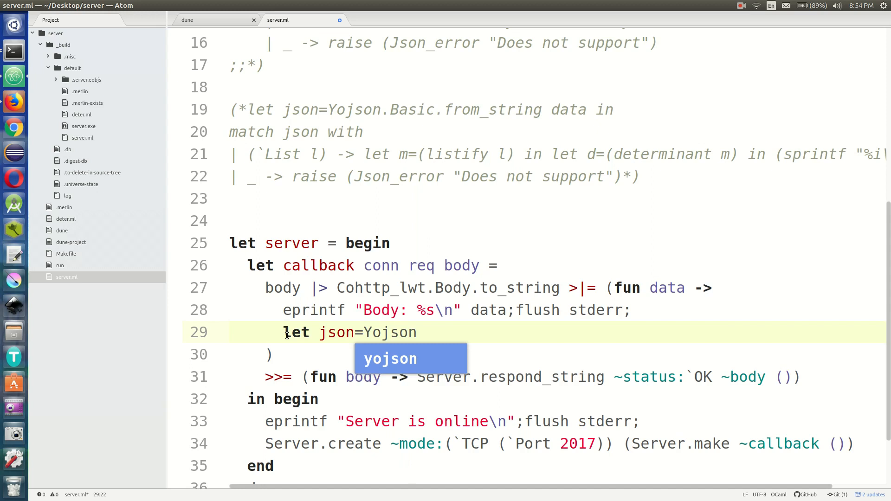
text(.Basic)
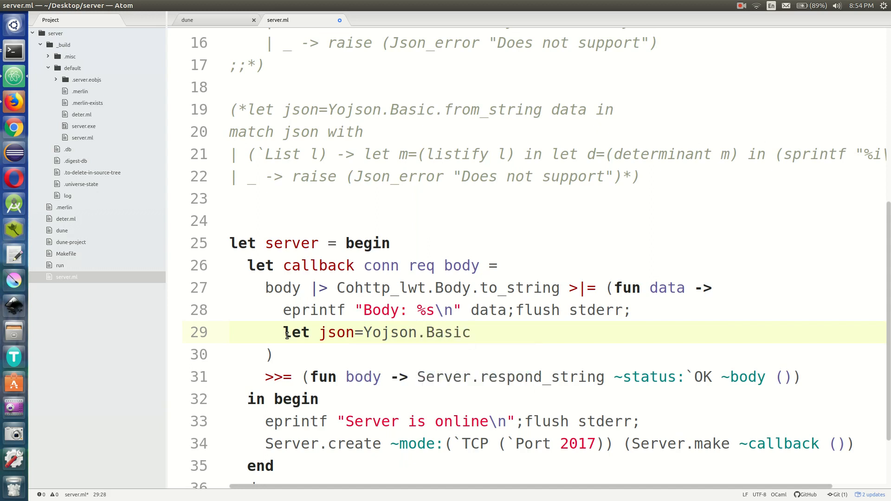
text(.fr)
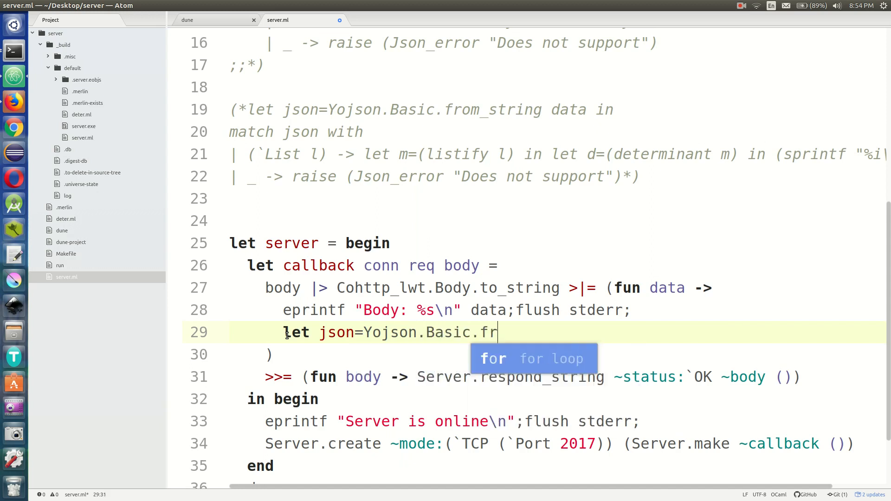
text(om_string)
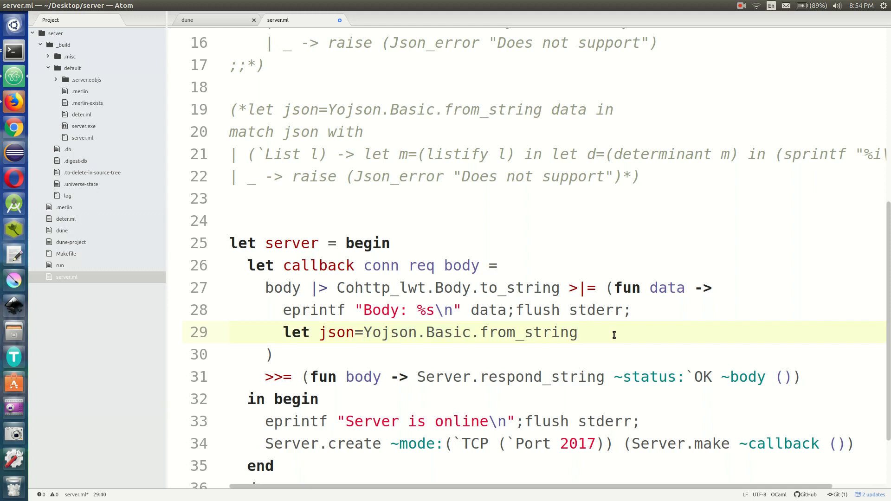
Finish the line with 'data in' and select the commented match json block
click(578, 333)
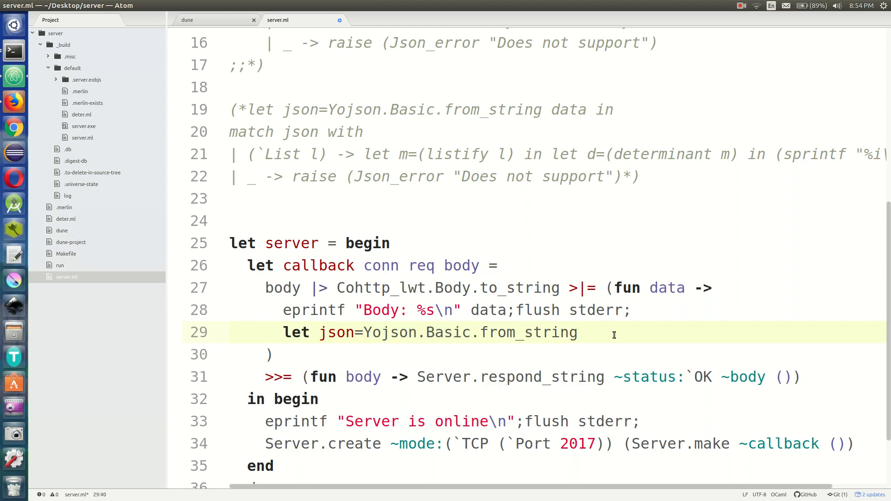
click(578, 332)
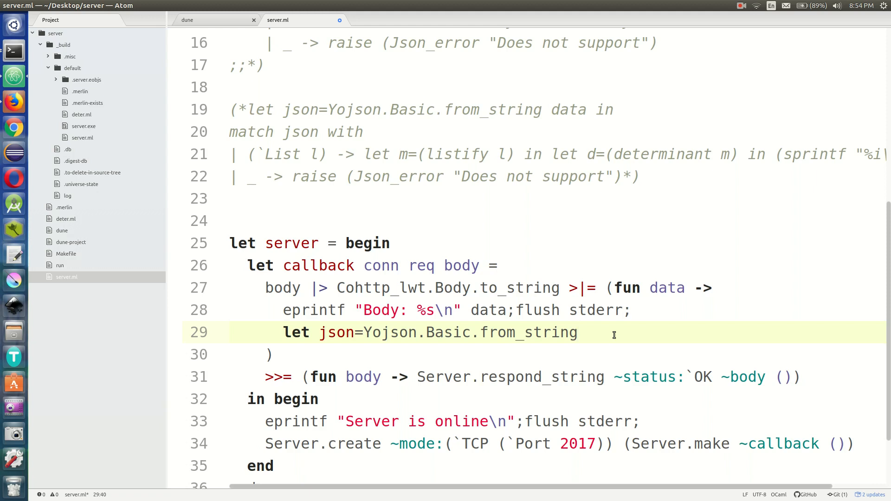
text(data)
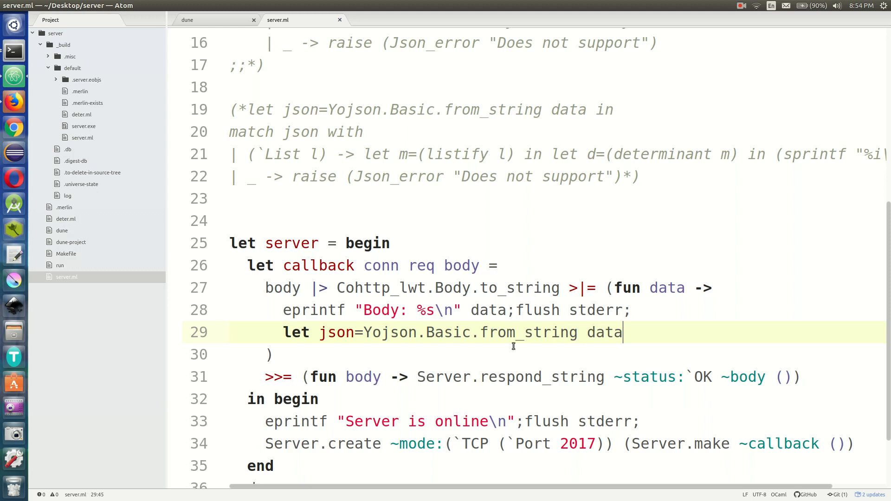
double_click(530, 332)
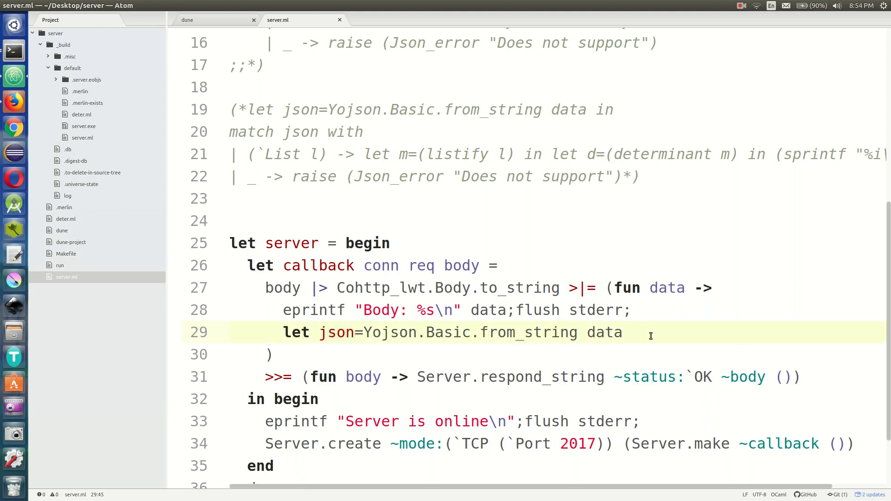
text(in)
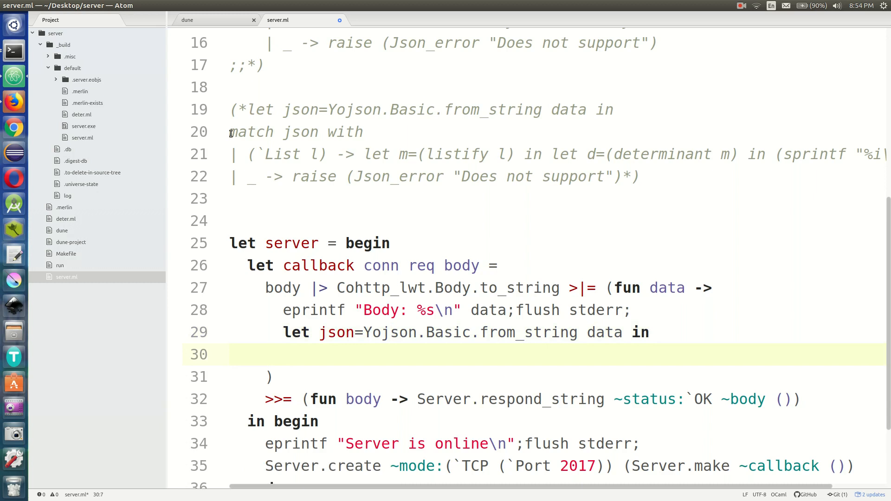
drag(229, 132, 639, 176)
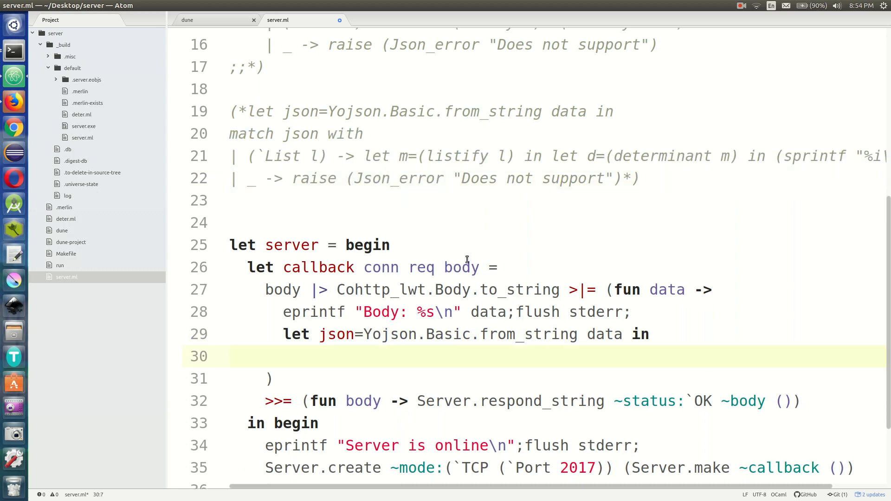
drag(364, 334, 579, 335)
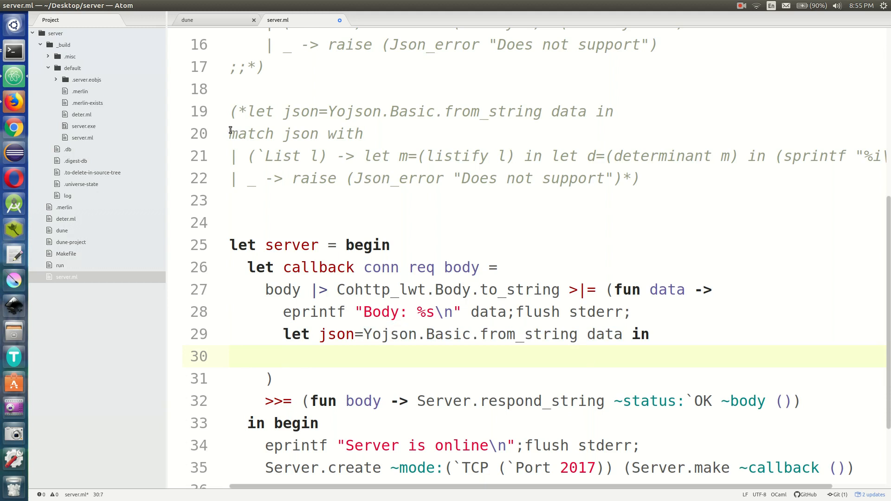
Paste the commented match json block under 'let json' and tidy its List and wildcard cases
drag(229, 133, 613, 178)
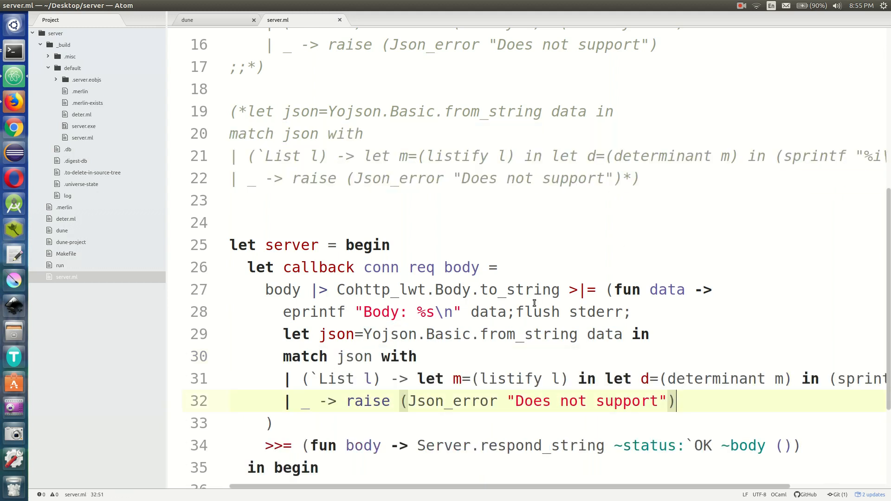
scroll(down, 3)
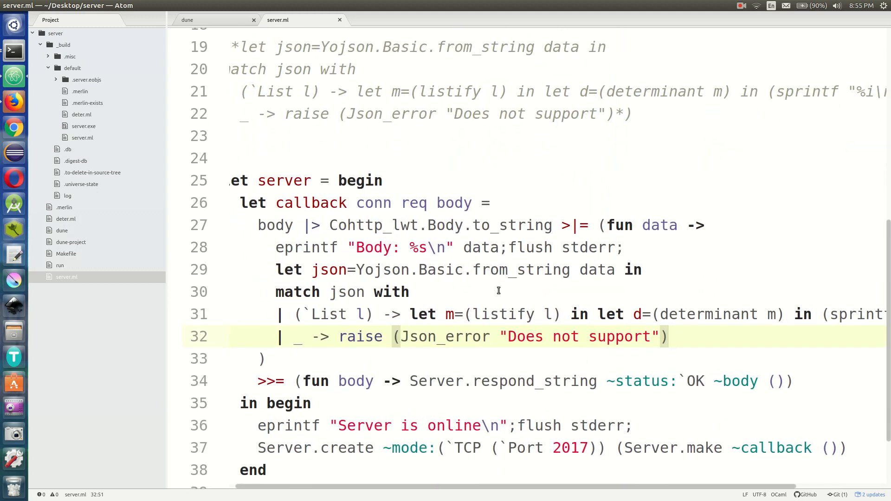
double_click(324, 314)
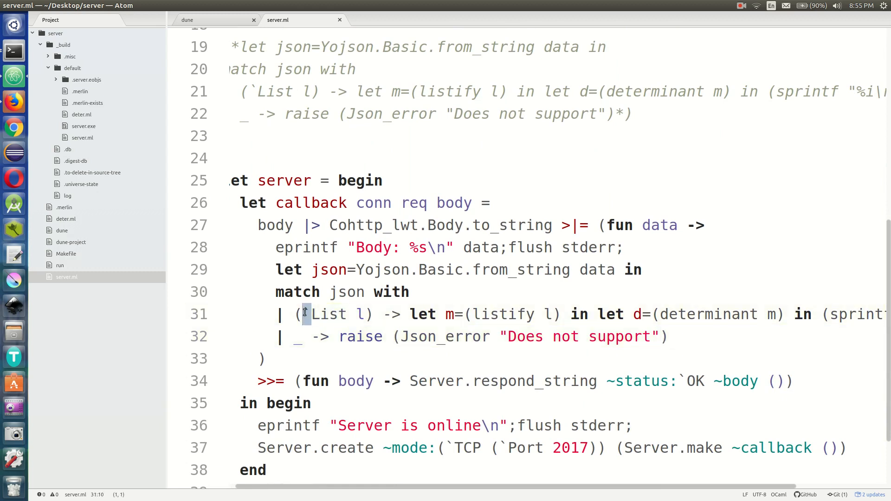
click(409, 292)
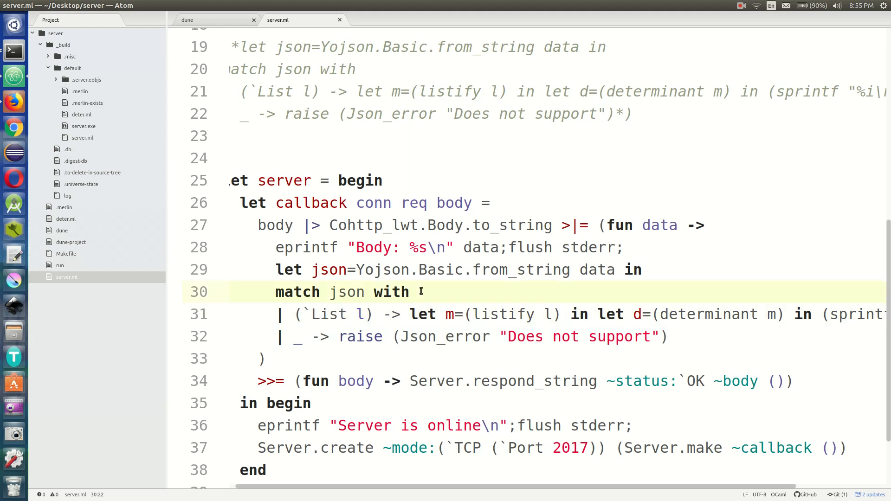
click(410, 291)
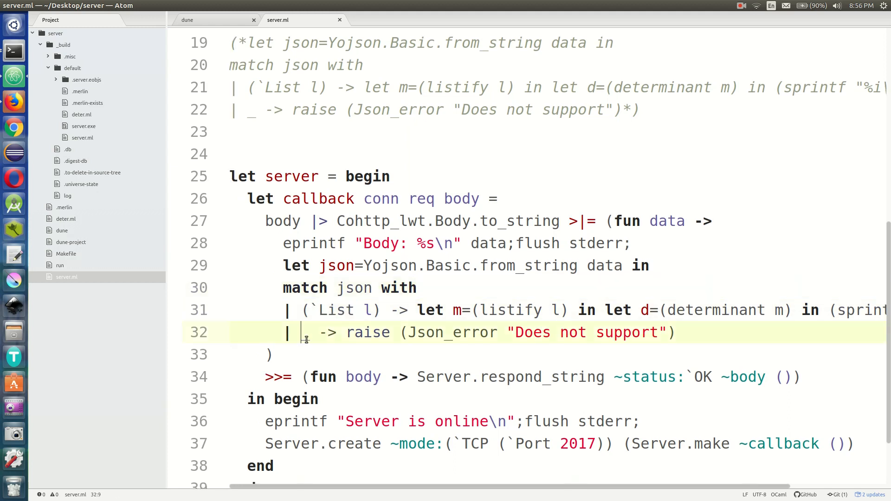
click(435, 287)
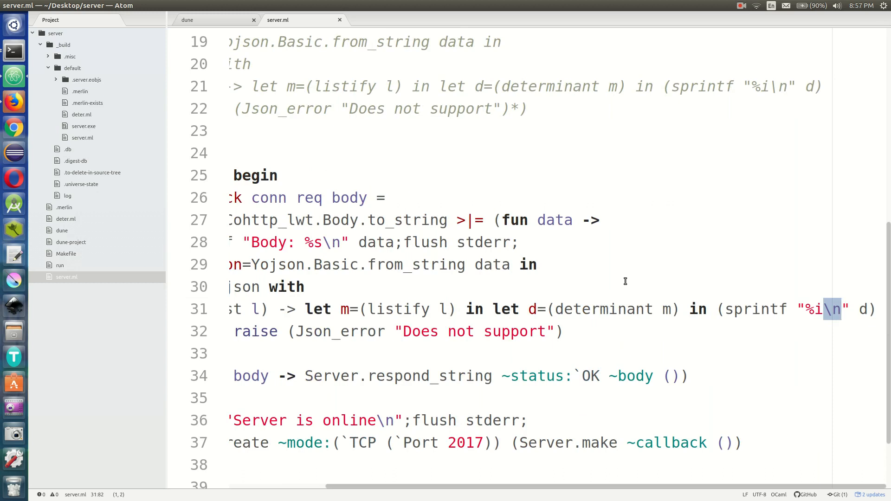
scroll(left, 3)
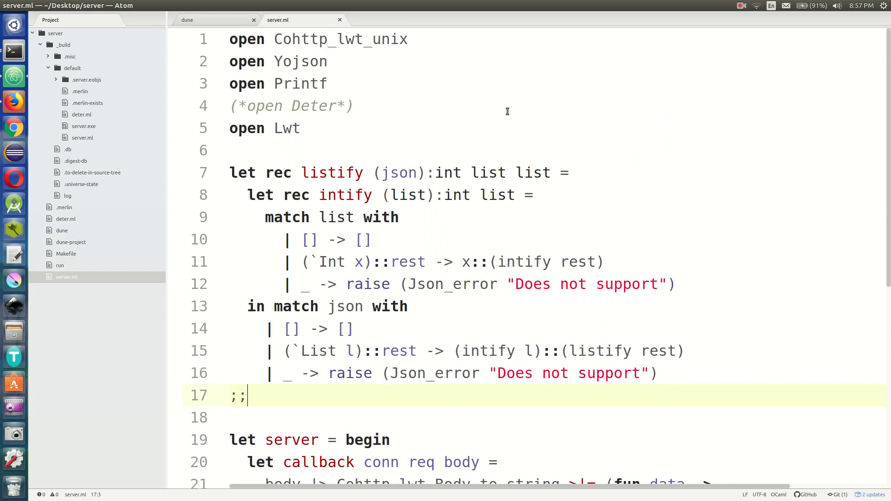
mouse_move(305, 171)
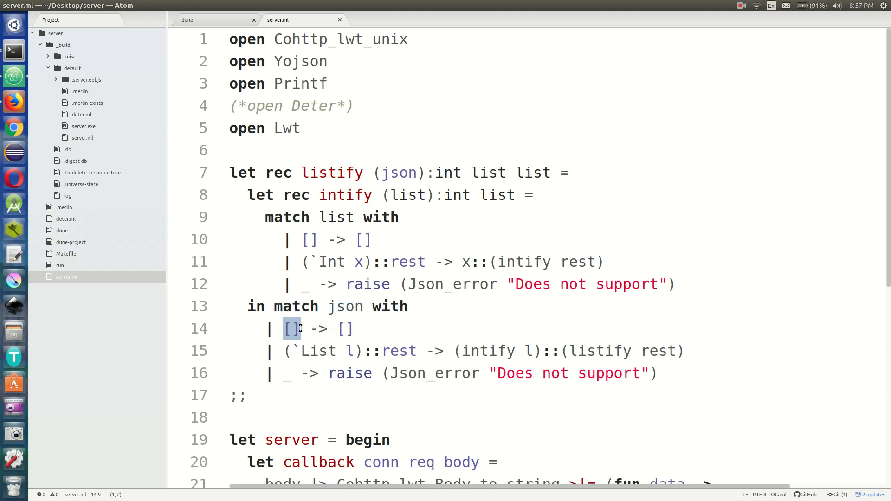
double_click(317, 351)
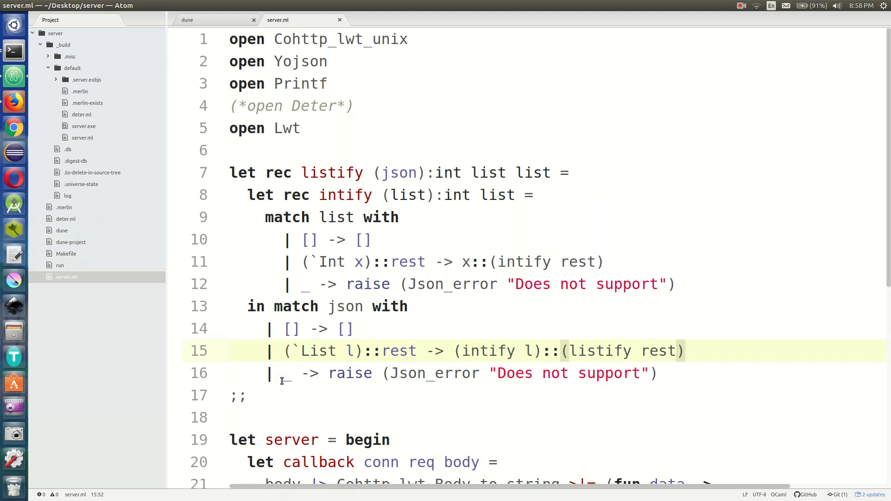
click(659, 373)
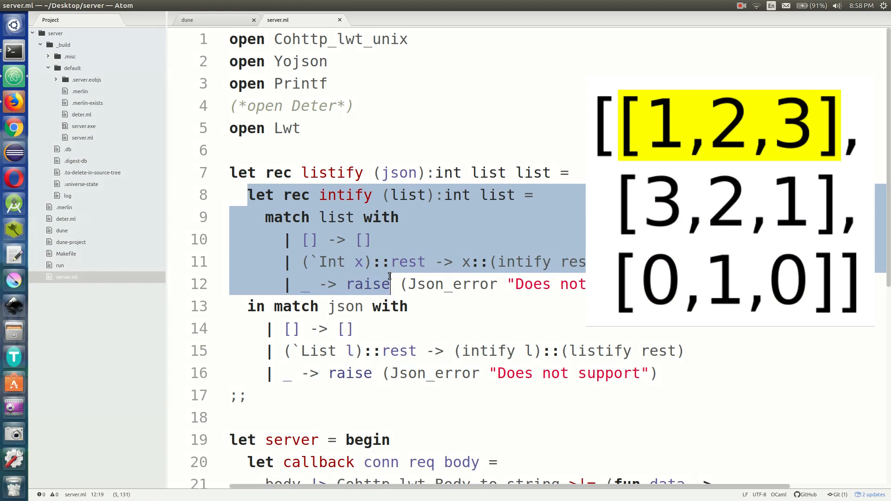
click(322, 262)
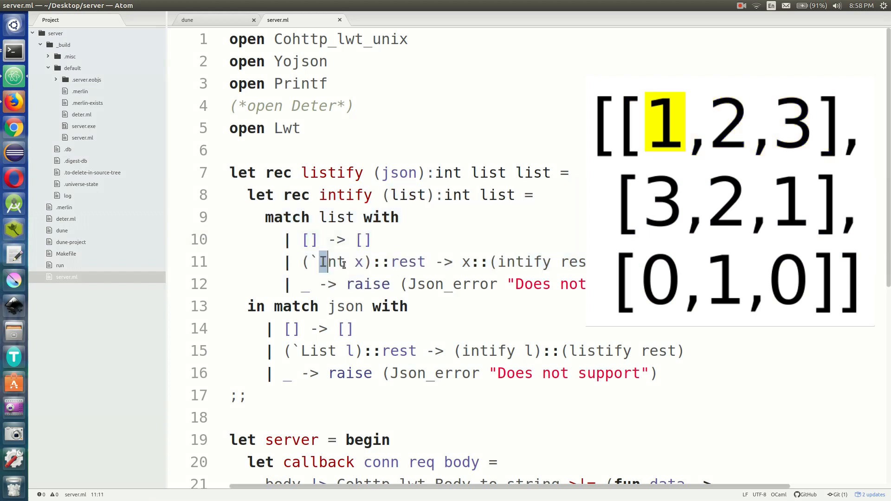
drag(319, 262, 524, 261)
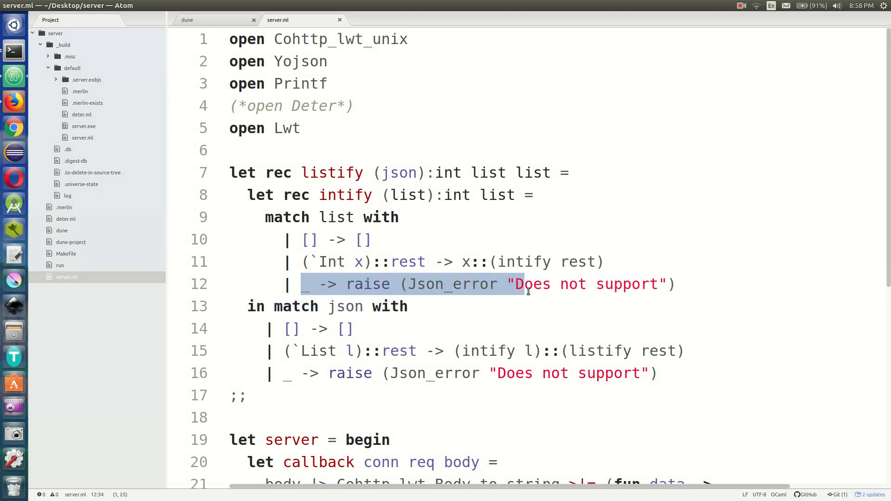
scroll(down, 3)
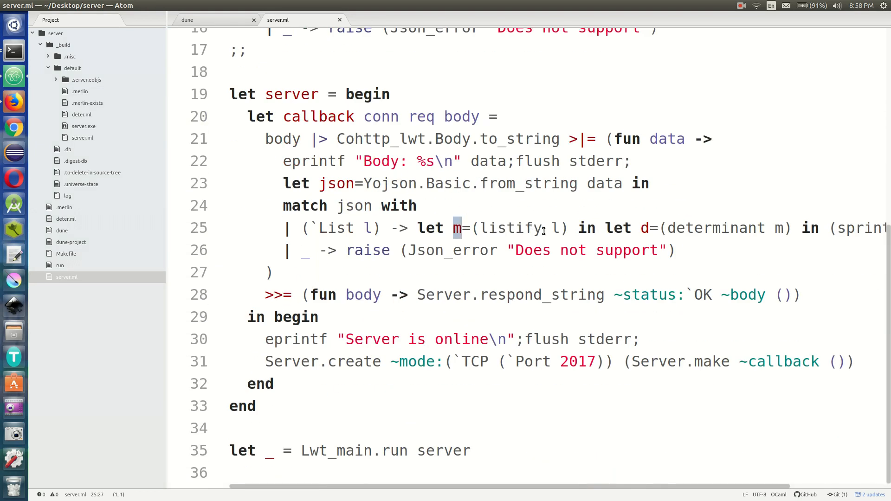
Check the determinant call, then uncomment line 4 so server.ml opens the Deter module
click(554, 228)
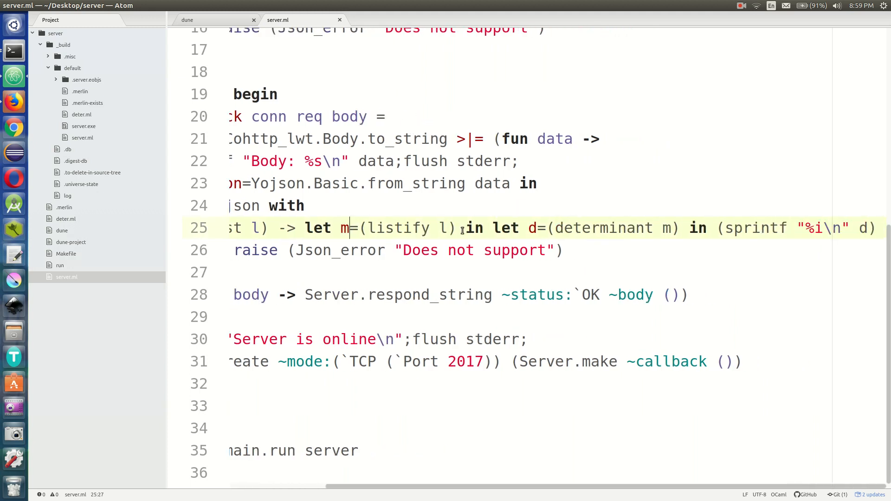
double_click(606, 228)
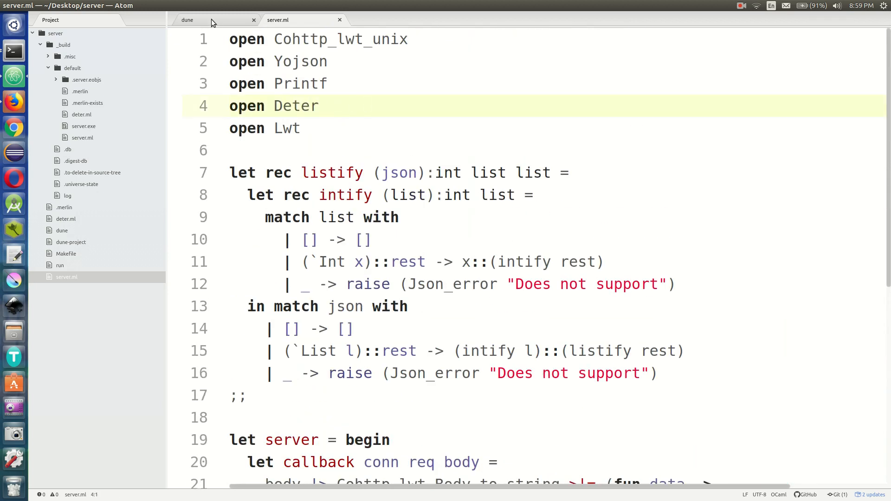
Add a deter library stanza to dune, with deter in libraries and (modules server)
click(187, 20)
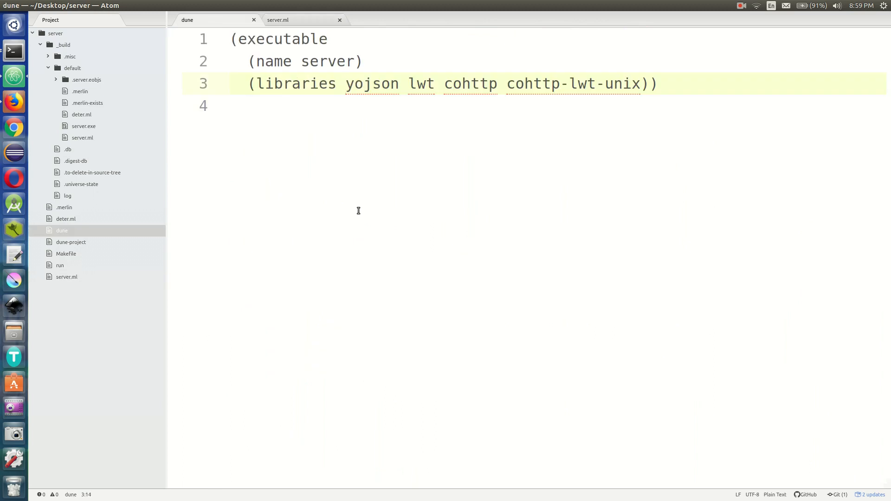
text(deter)
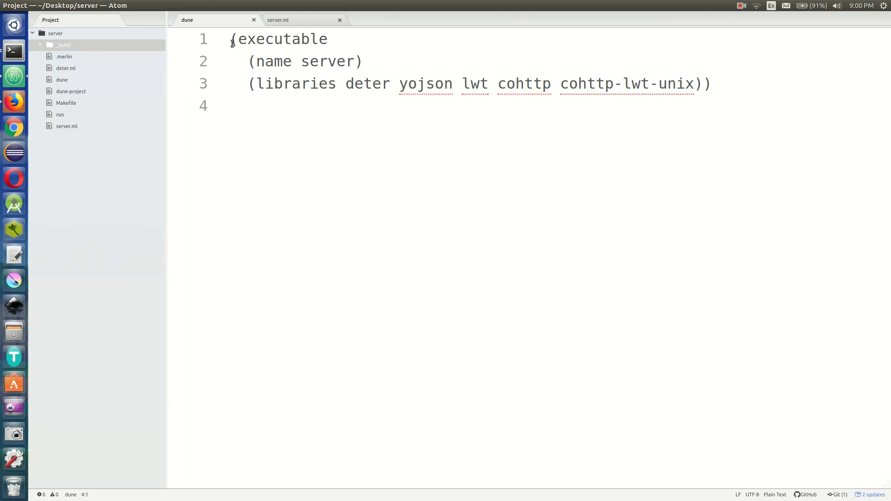
text(())
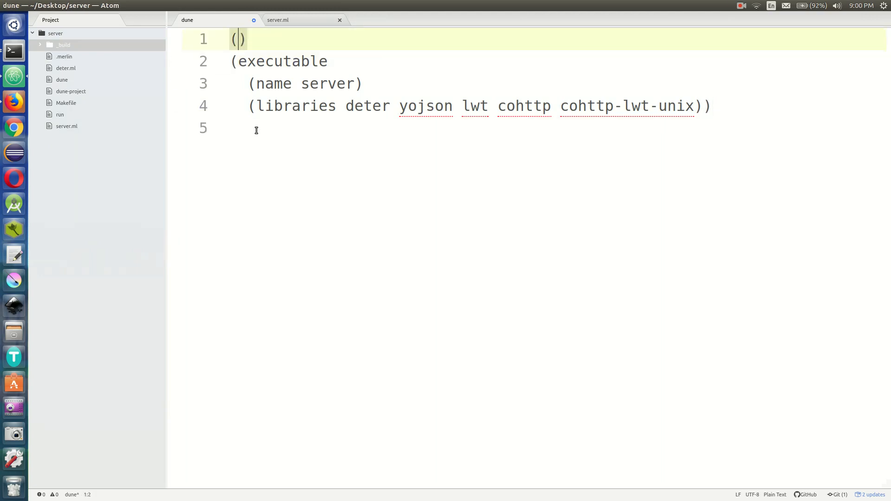
text(deter)
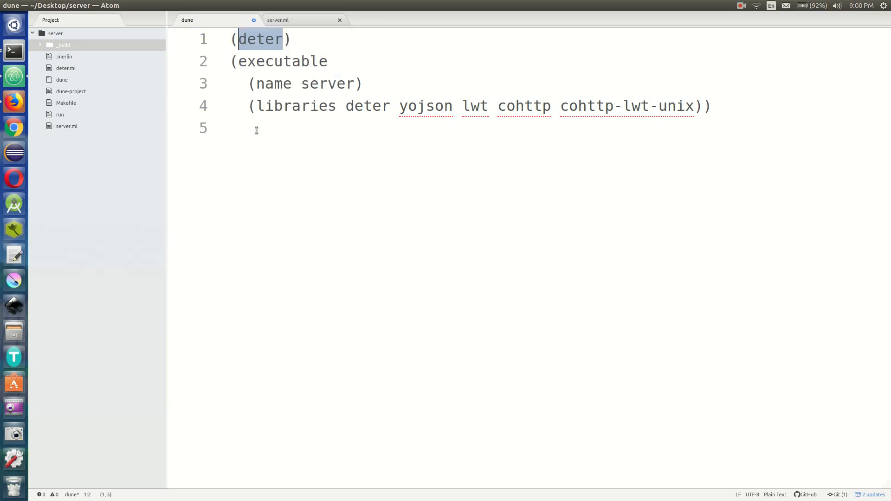
text(library)
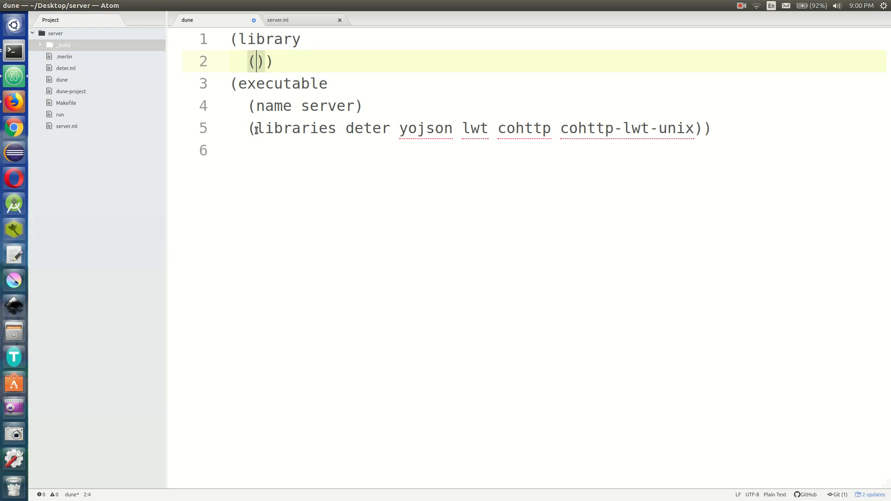
text(name deter)
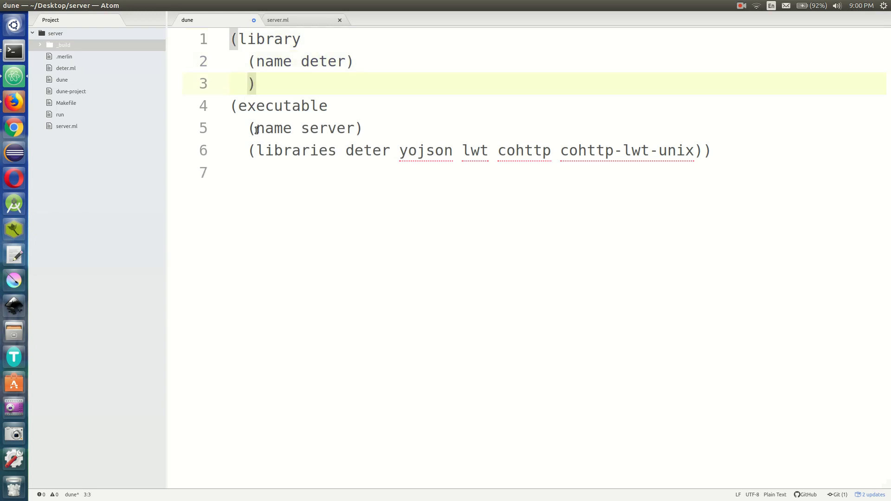
text((modules det)
text((modules s)
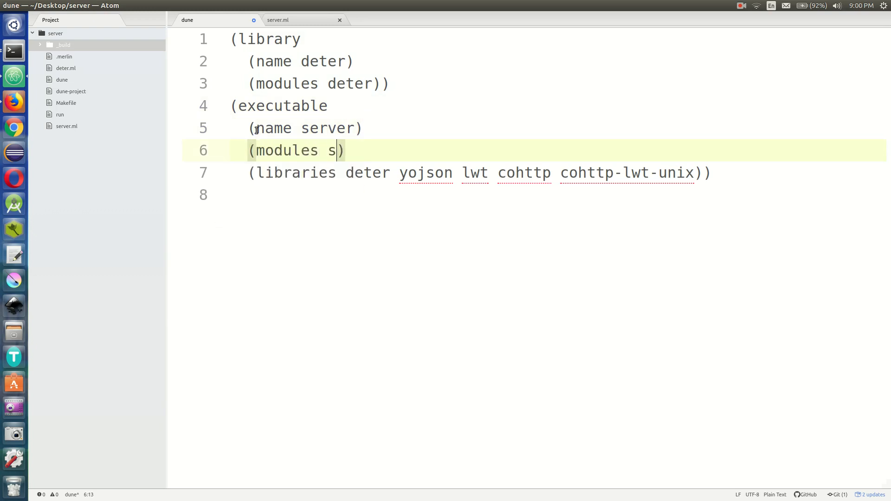
text(erver)
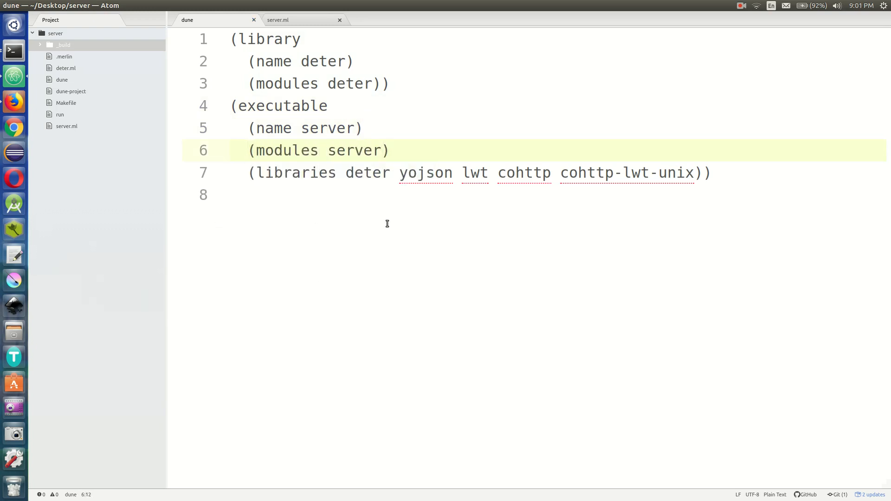
double_click(322, 61)
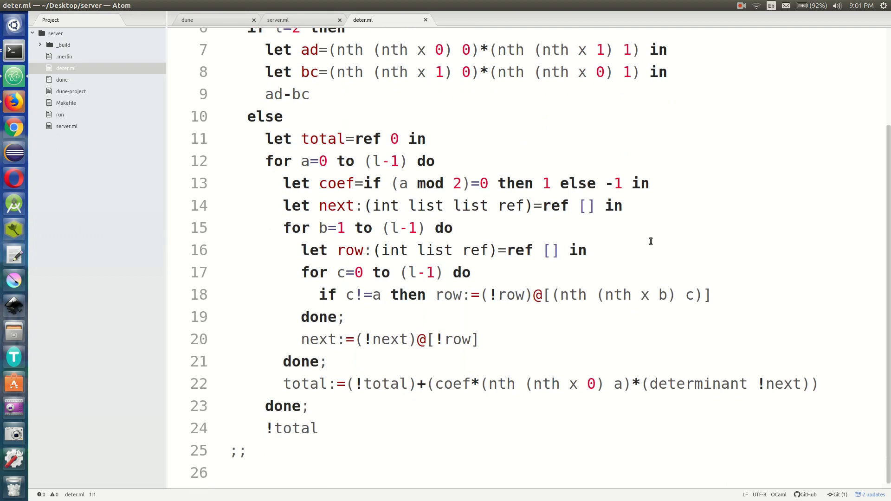
Scroll through deter.ml and select the determinant function's int list list parameter type
scroll(up, 3)
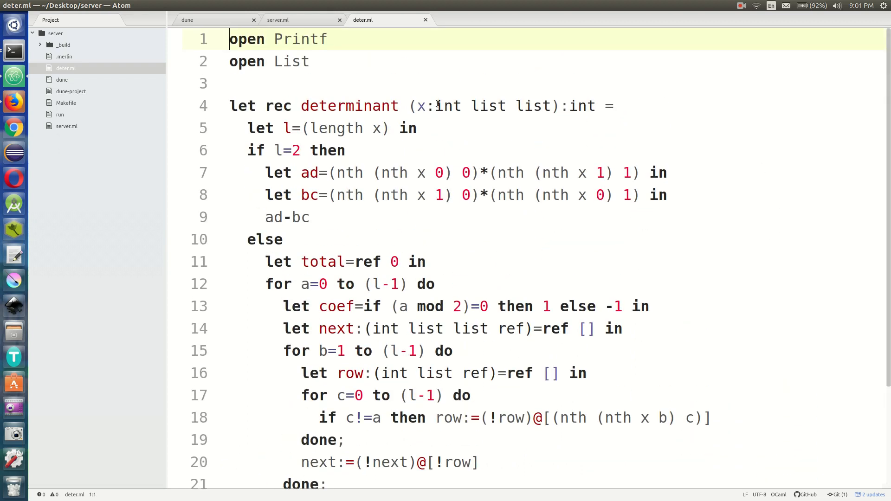
drag(437, 106, 551, 106)
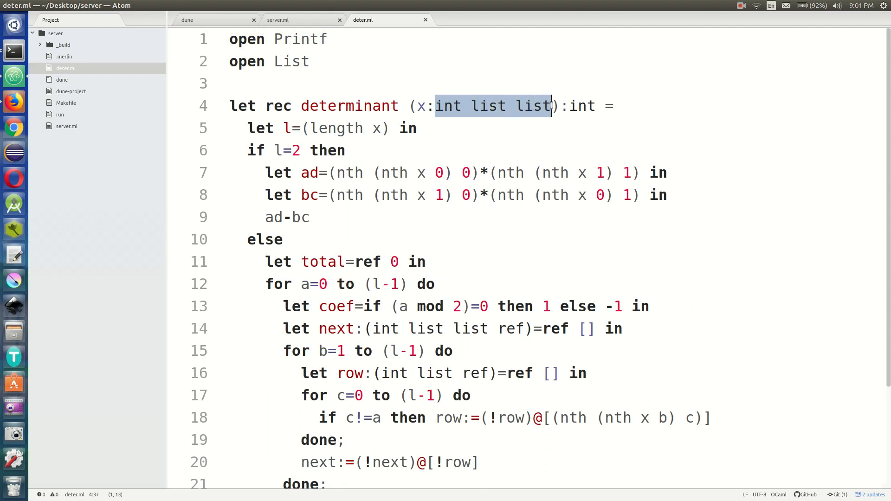
double_click(582, 105)
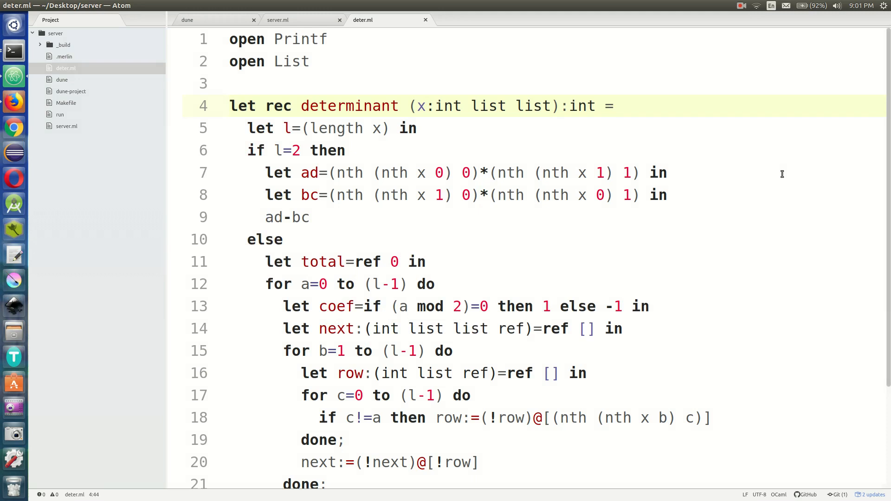
scroll(down, 3)
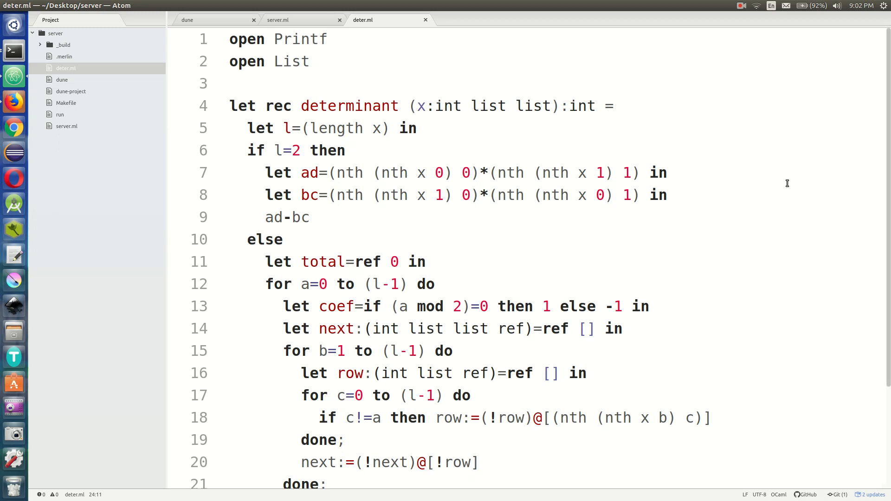
mouse_move(302, 46)
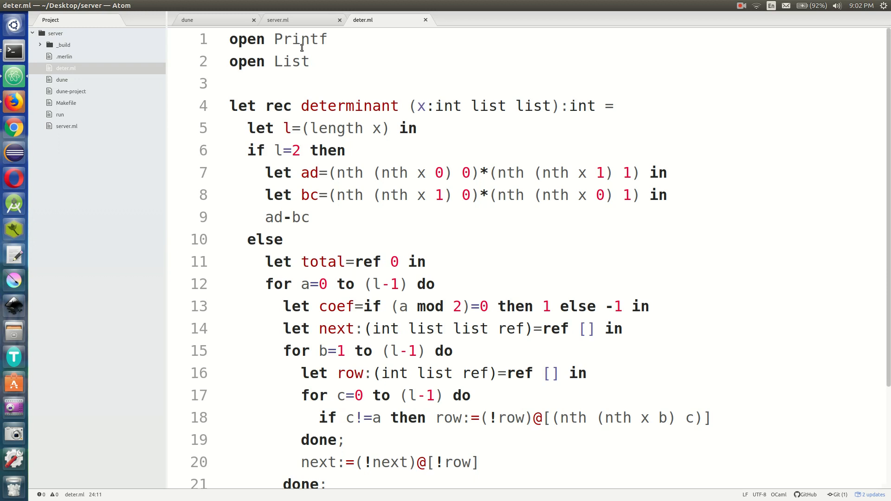
click(304, 20)
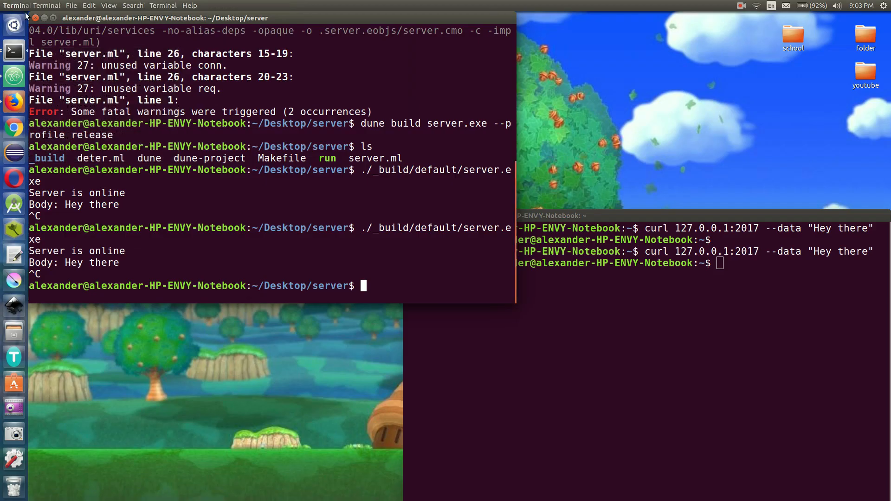
Rebuild with make, start ./run, and view the Internal Server Error reply in the client terminal
text(make)
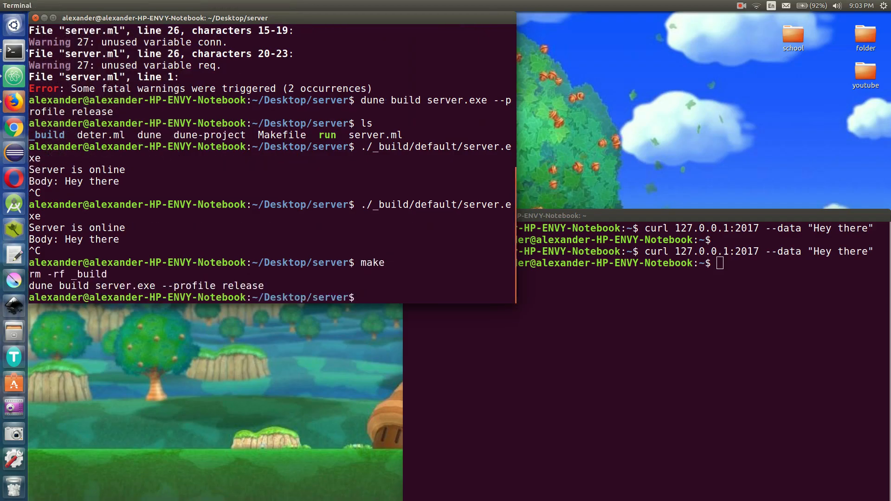
text(./run)
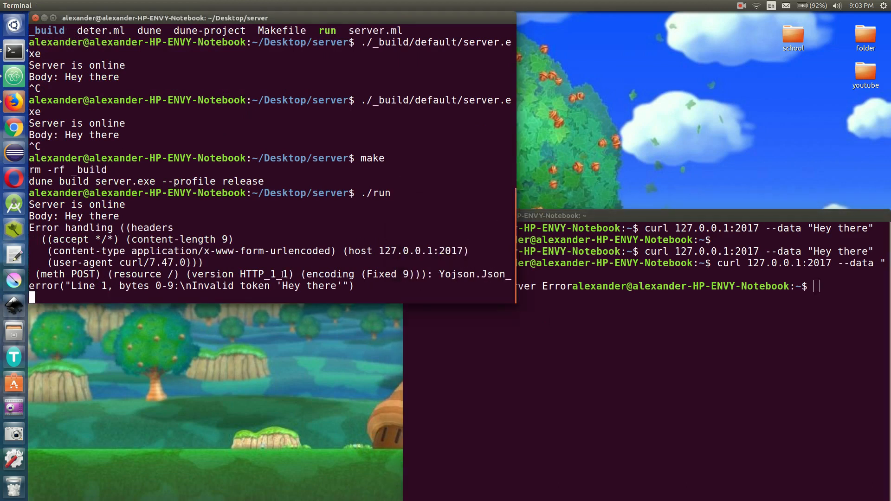
double_click(306, 286)
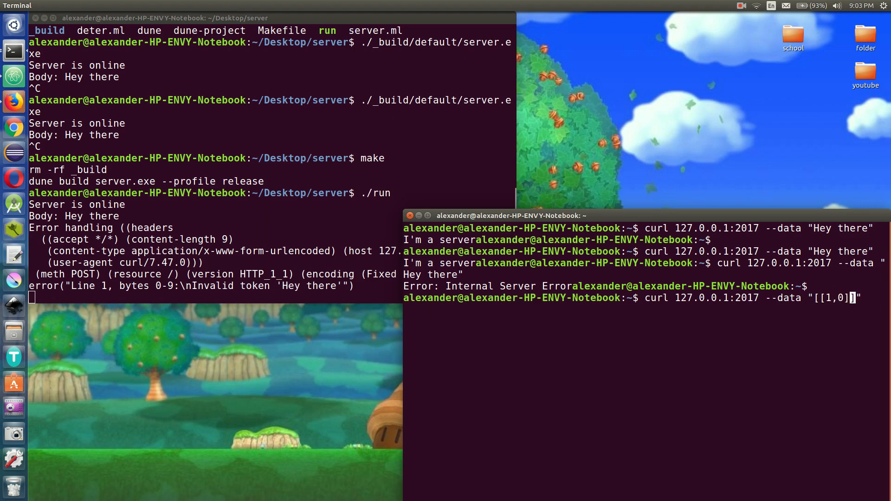
Send [[1,0],[0,1]] and [[2,0],[0,1]] to 127.0.0.1:2017, then start a 3×3 matrix request
text(,[0,1)
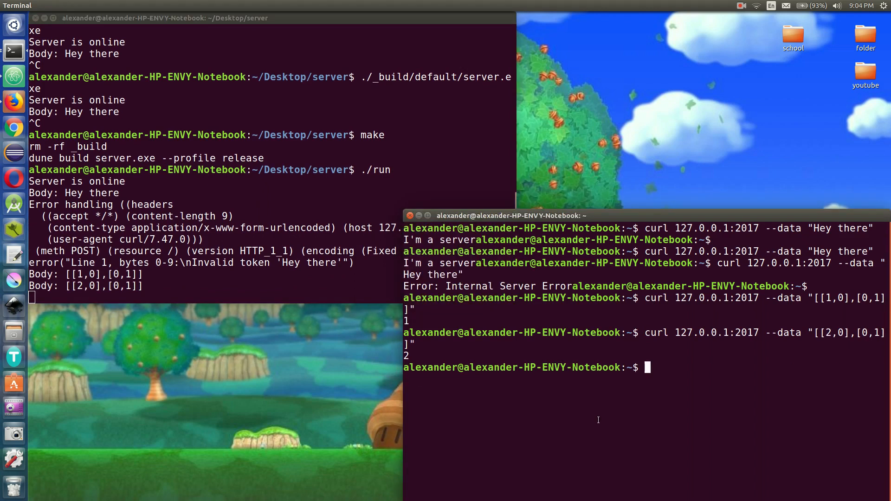
text(curl 127.0.0.1:2017 --data "[[2,0],[0,1]]")
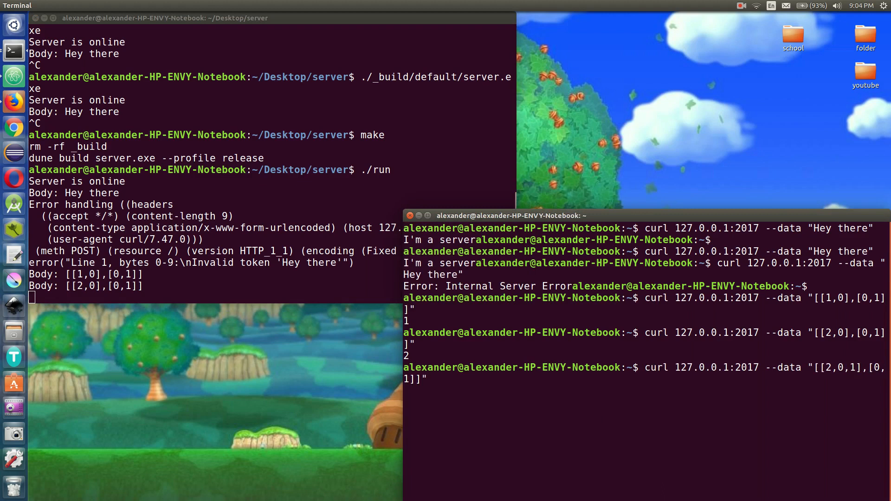
text(,3][])
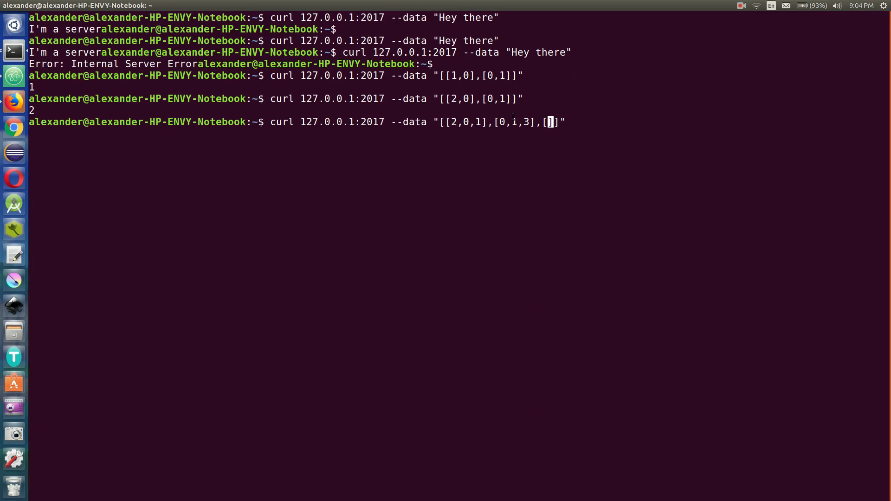
text(0,0,4)
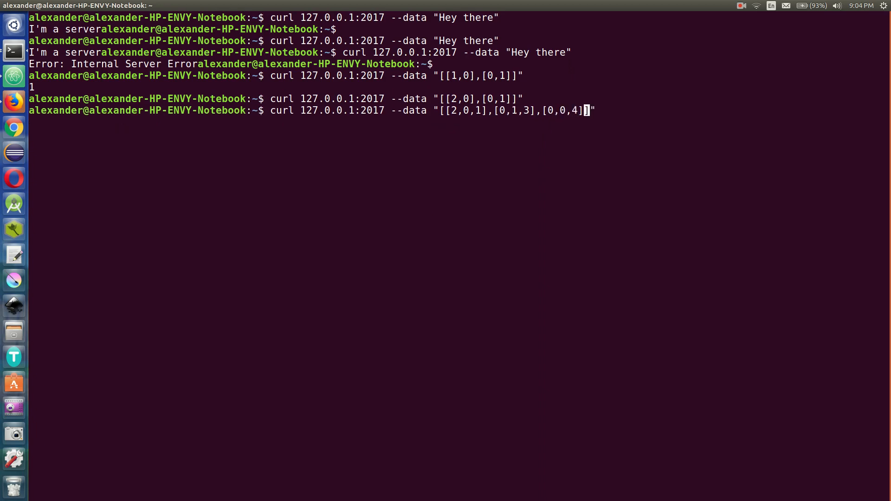